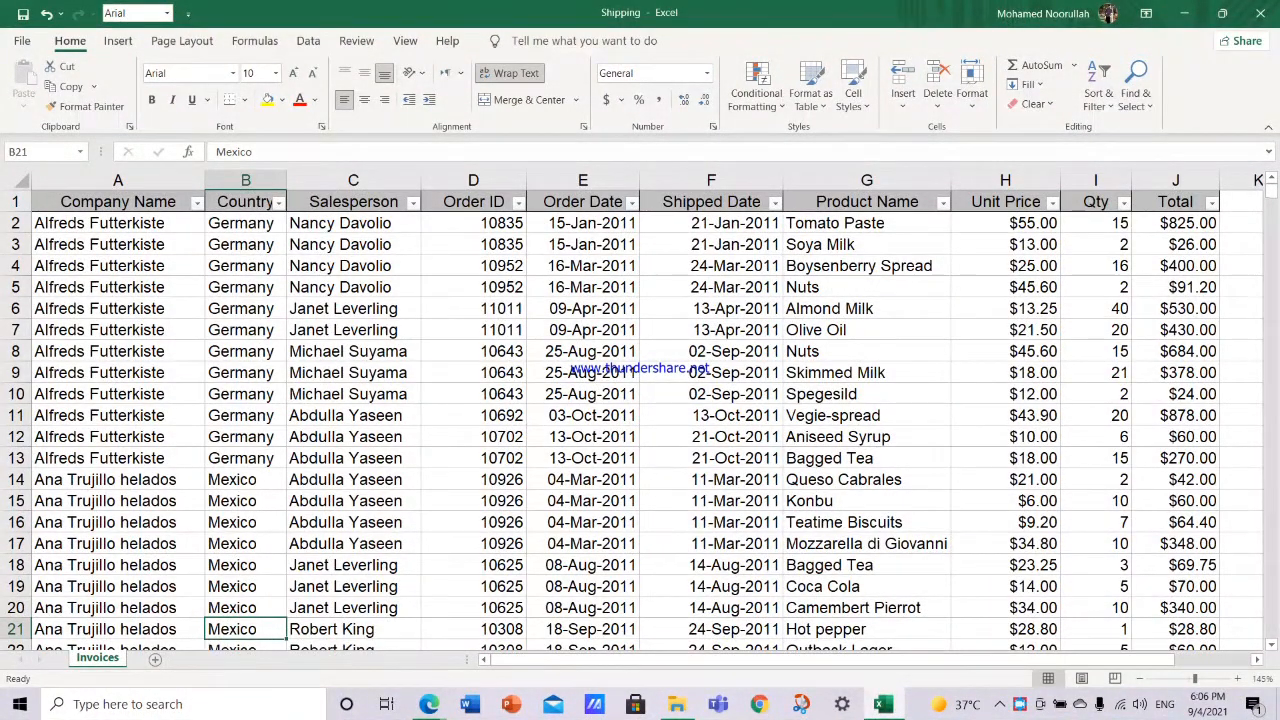
Step: Insert a PivotTable from the full invoice range onto a new worksheet
left_click(118, 224)
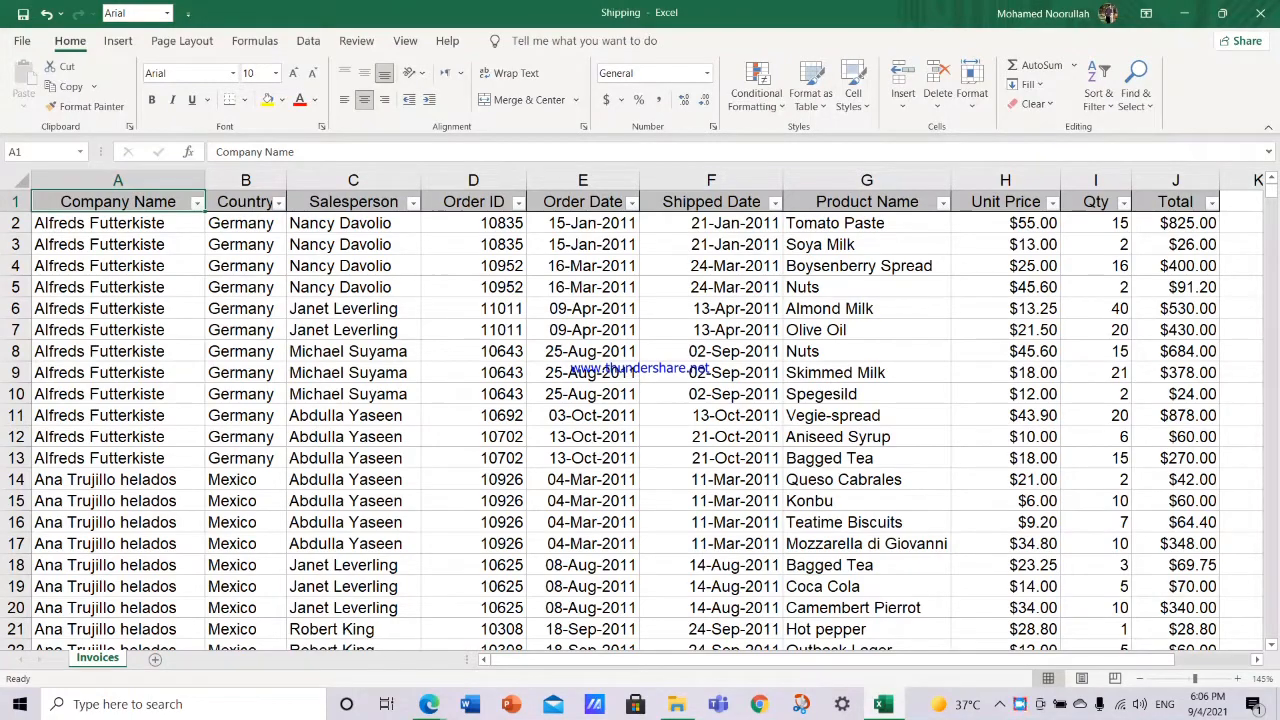
key("ctrl+End")
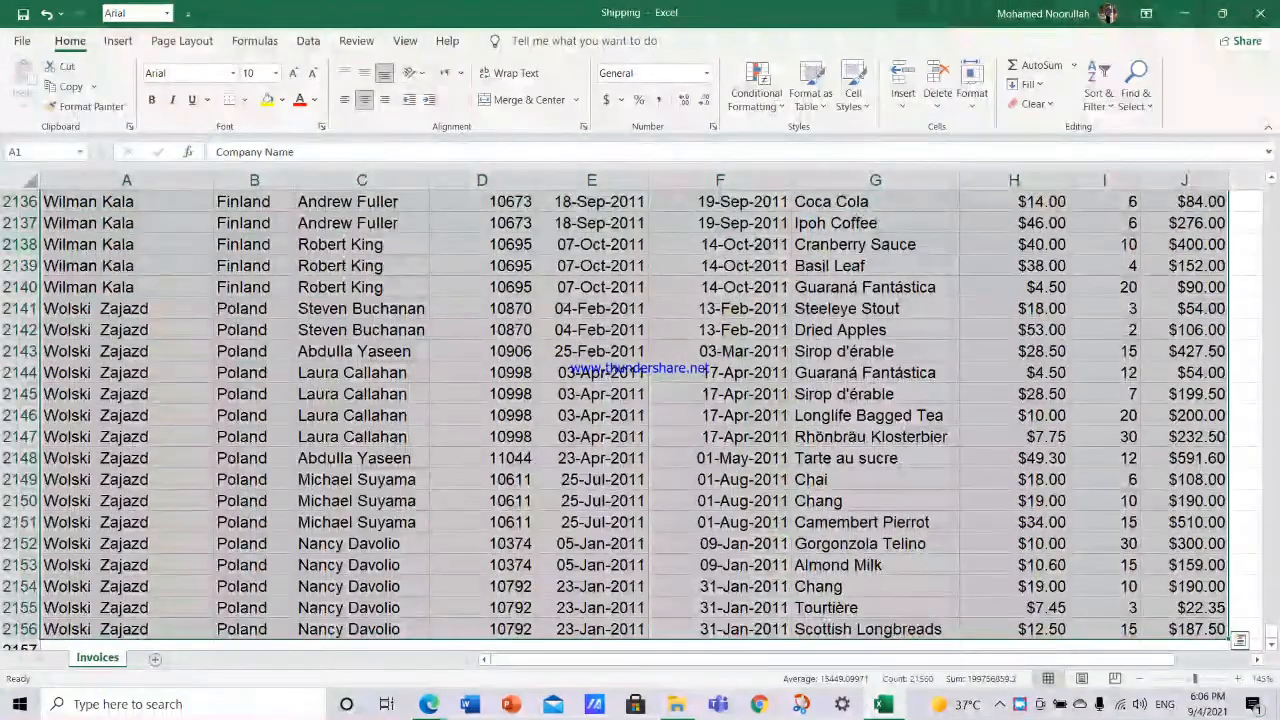
left_click(116, 40)
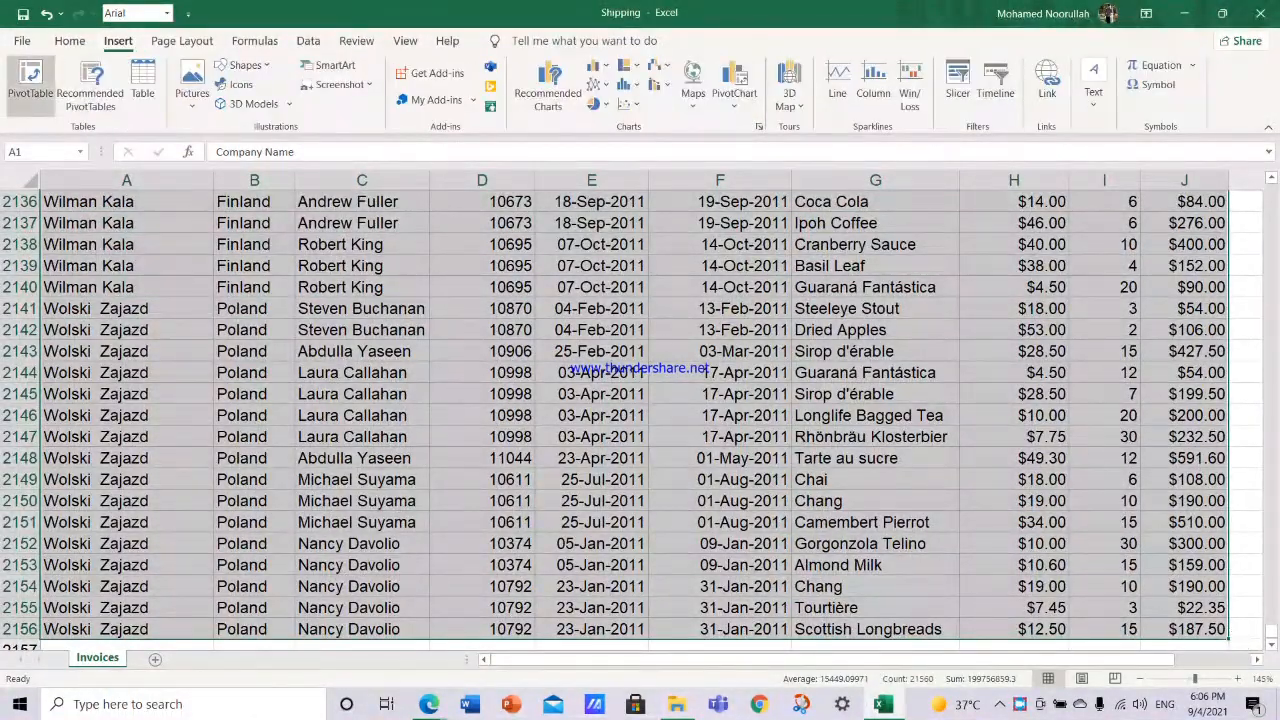
left_click(30, 80)
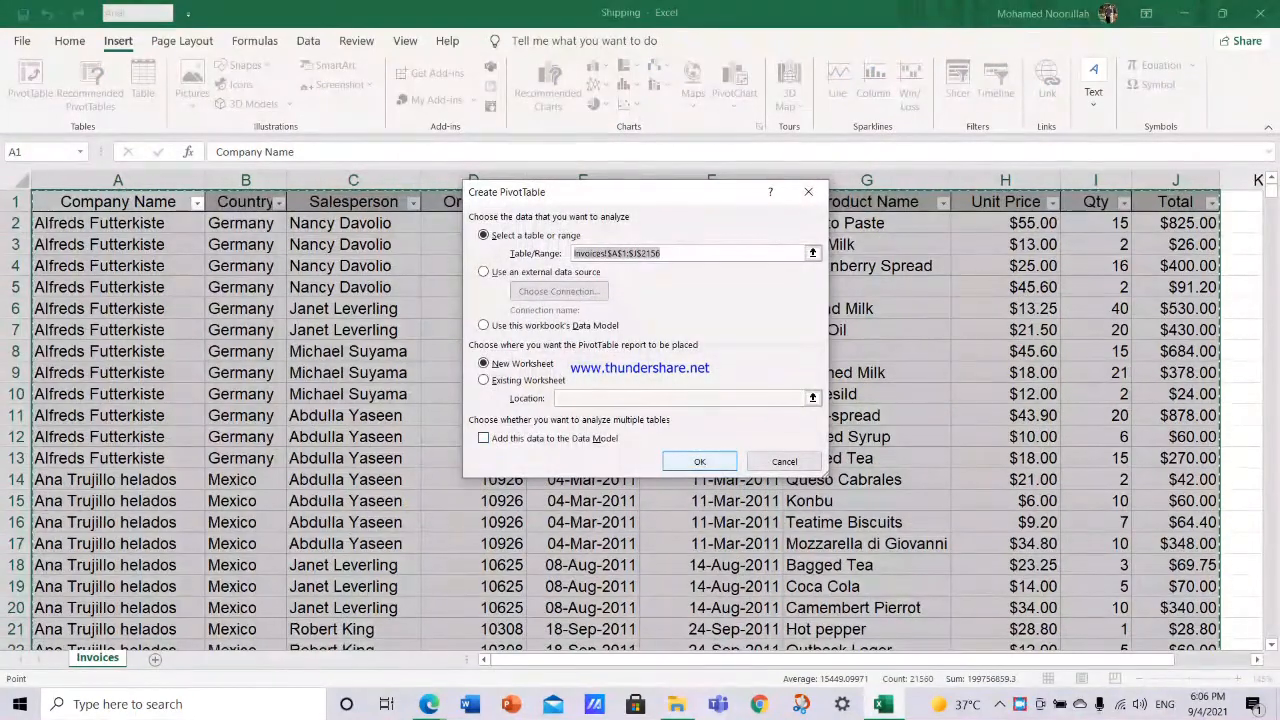
left_click(700, 460)
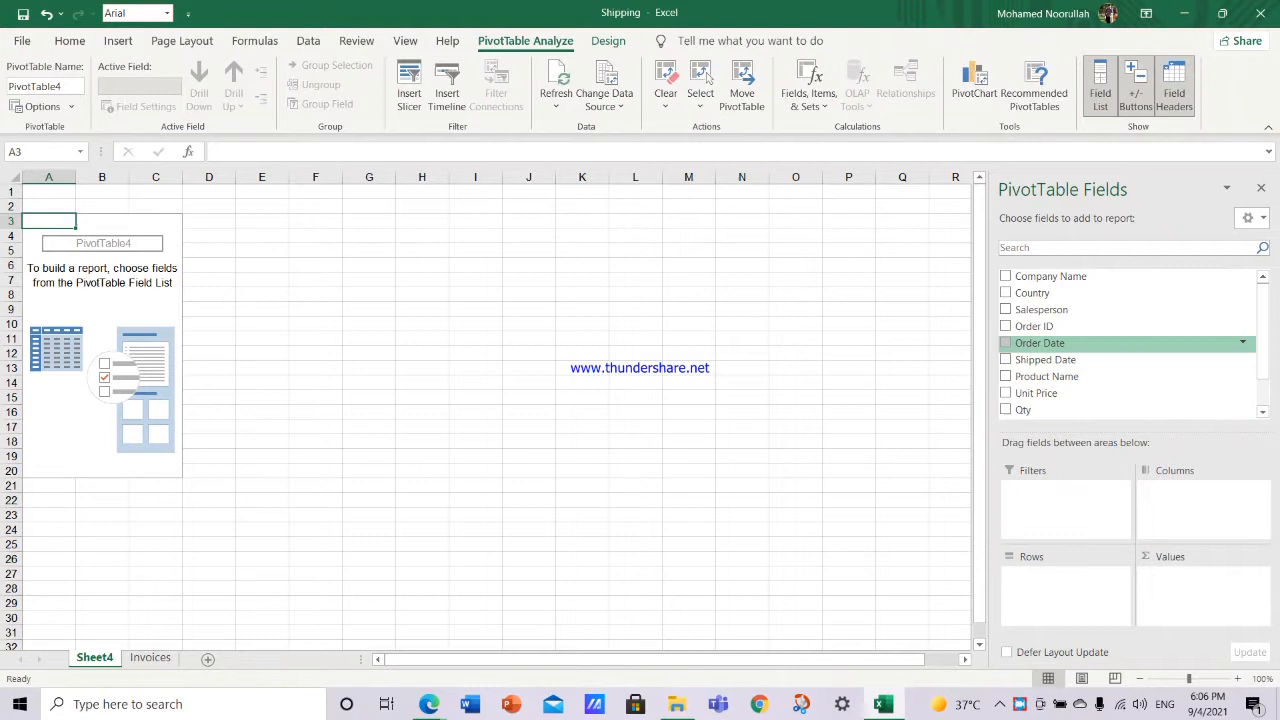
Step: Place Order ID in Rows, Salesperson in Columns and Count of Product Name in Values
scroll("down", 3)
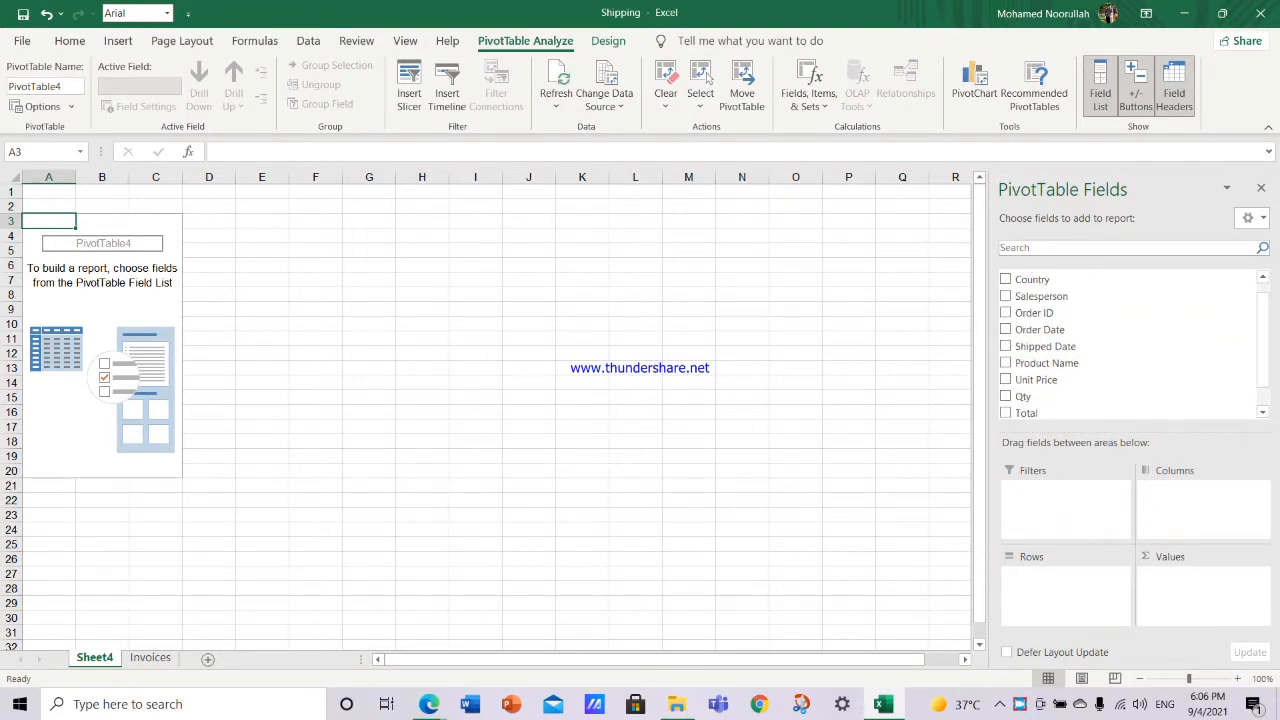
left_click(1006, 312)
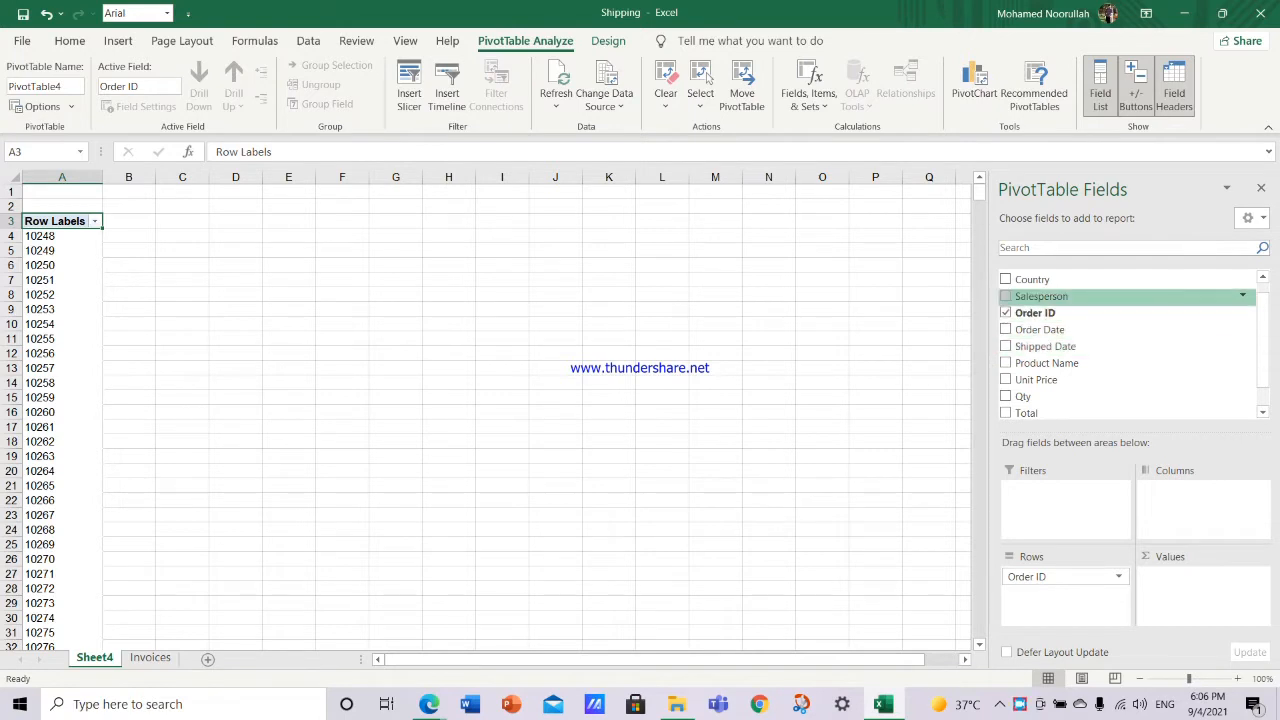
left_click(1004, 296)
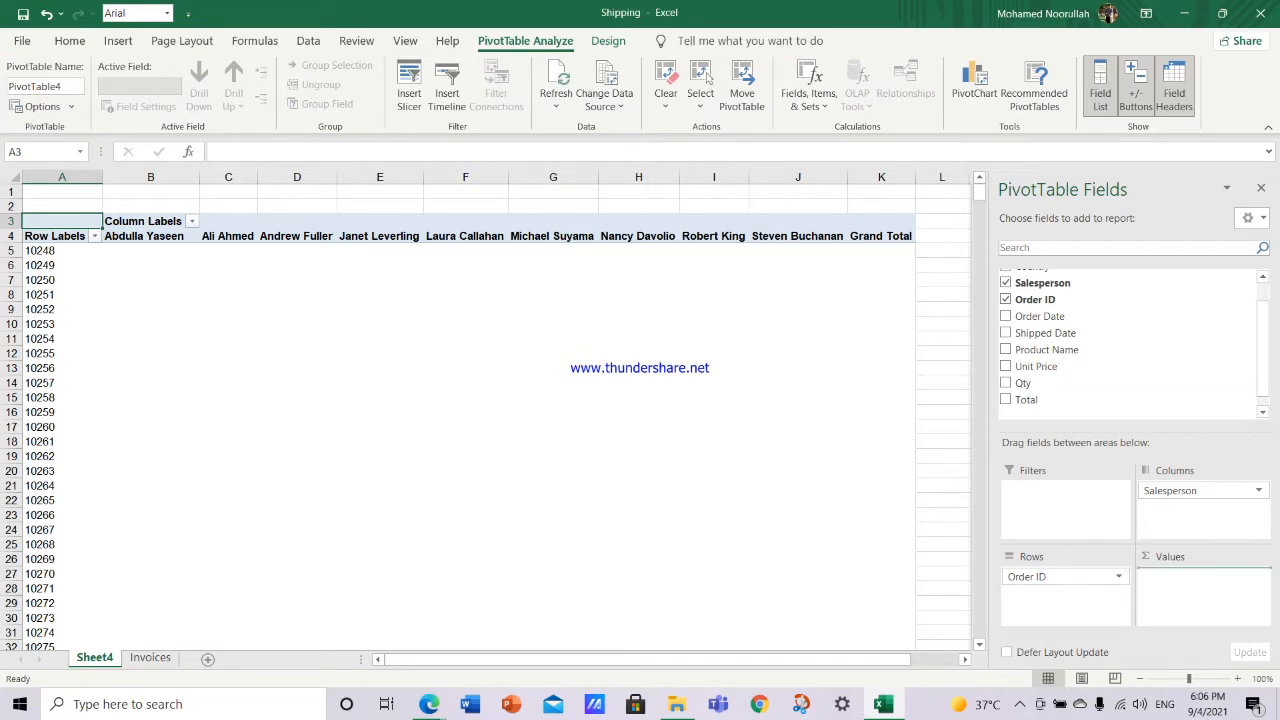
left_click(1006, 348)
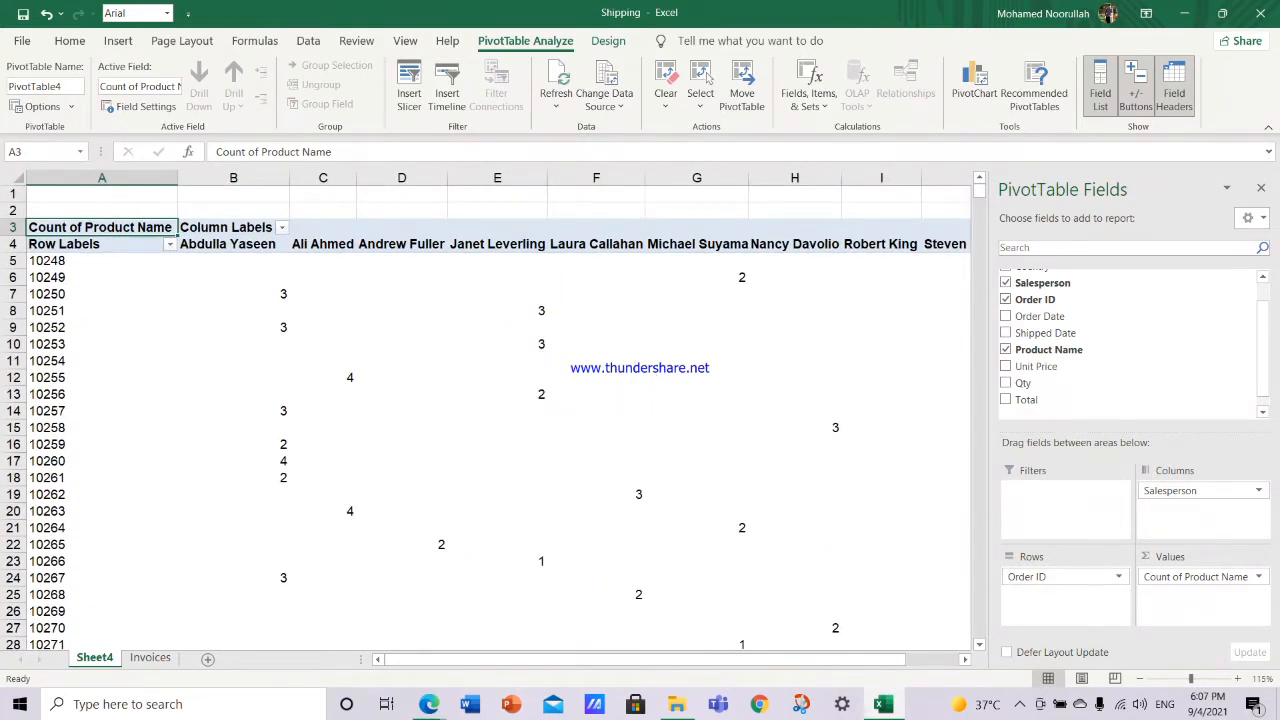
mouse_move(696, 410)
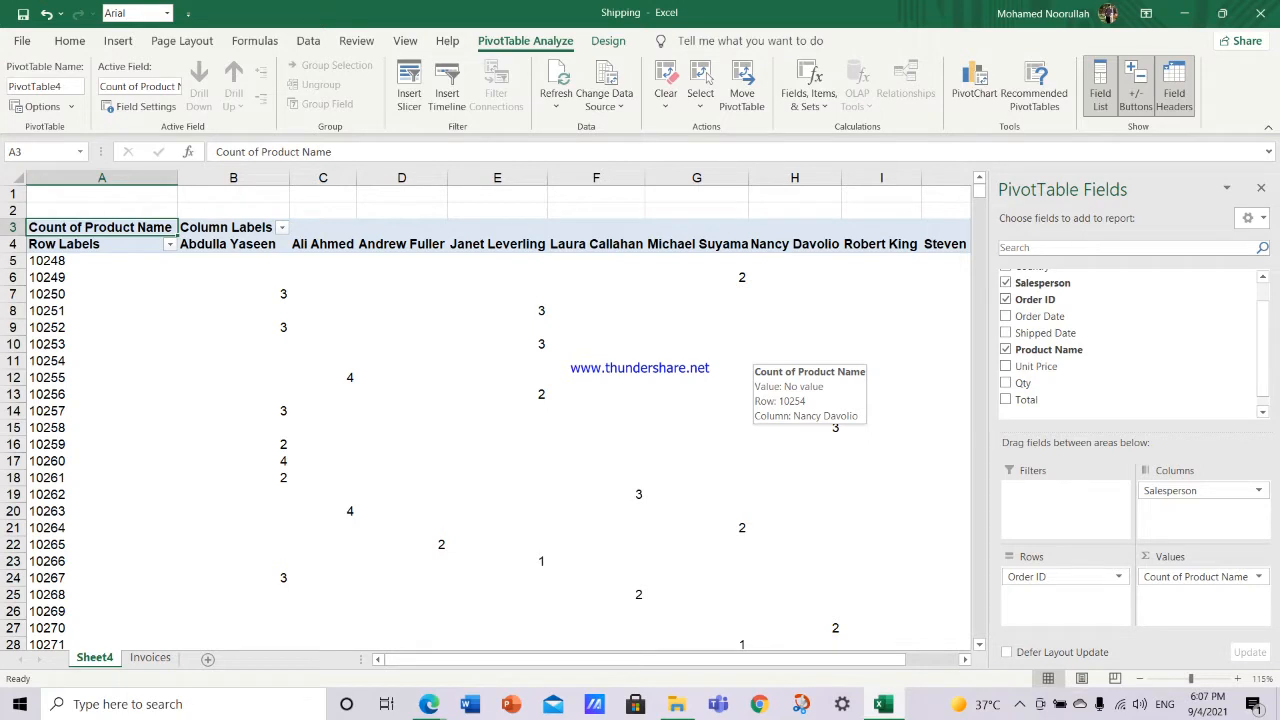
mouse_move(740, 428)
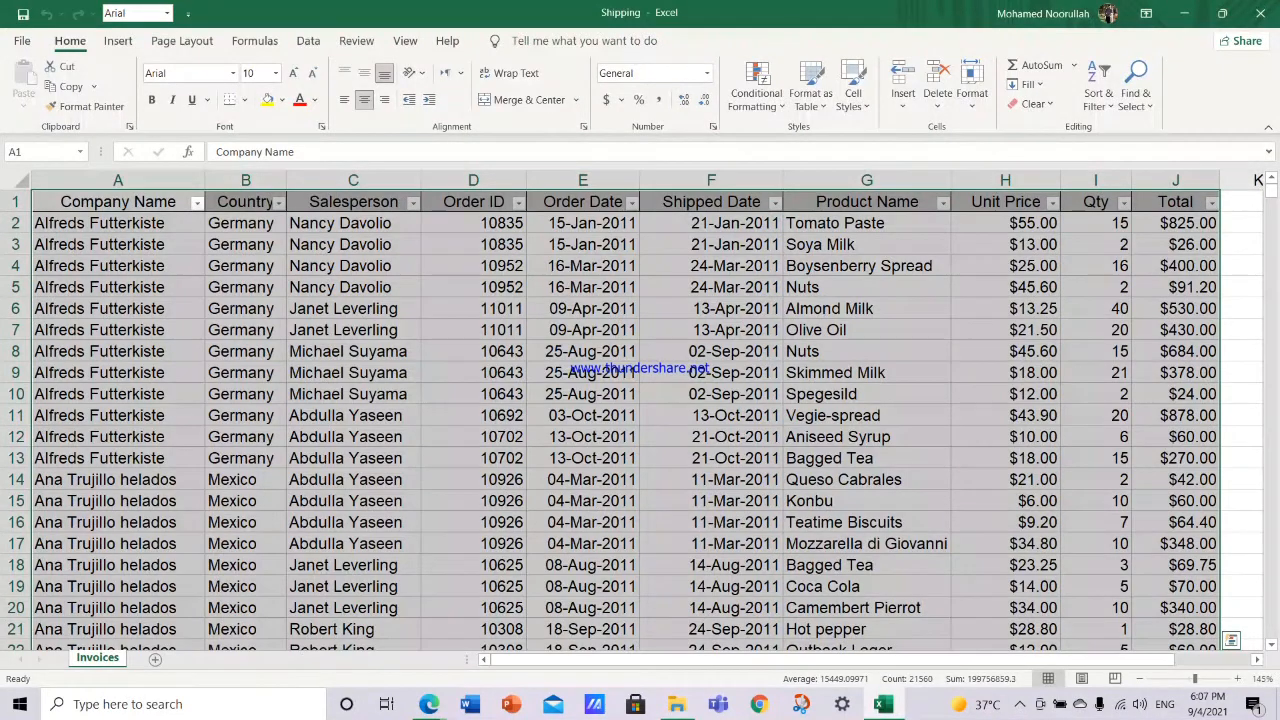
Step: Inspect cells in the invoice data, including the formula behind the Total values
left_click(116, 308)
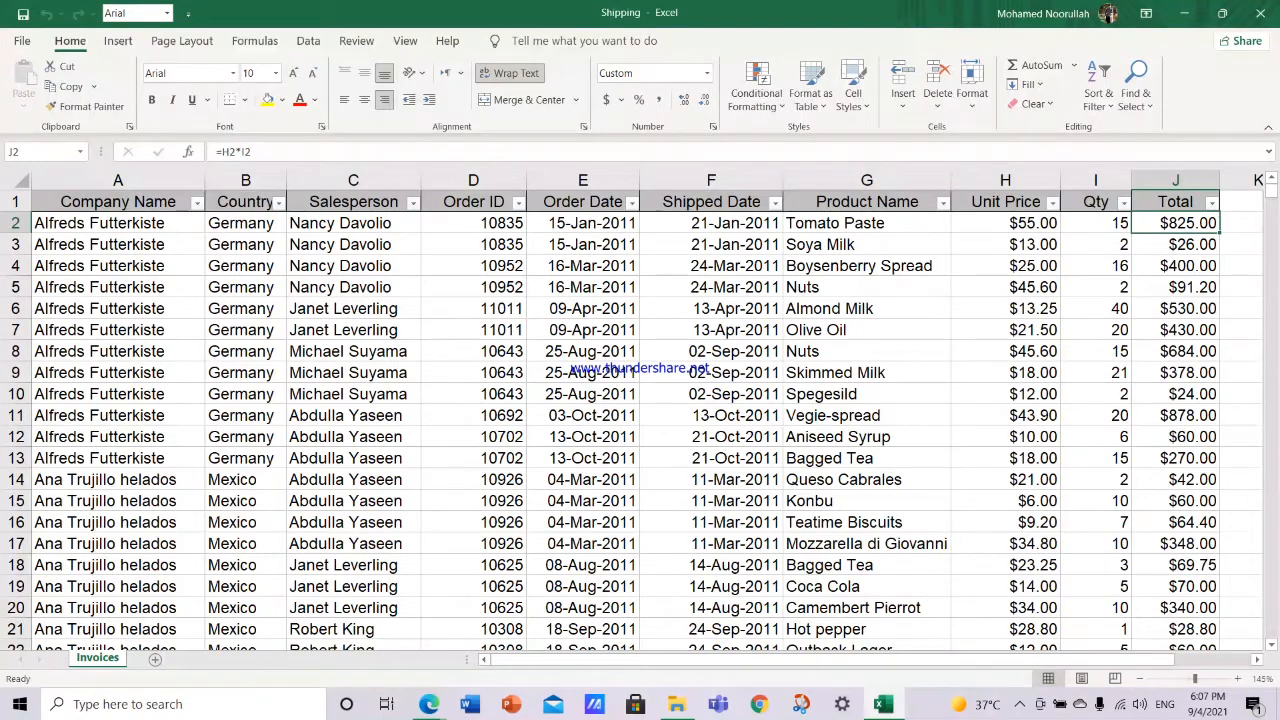
left_click(116, 352)
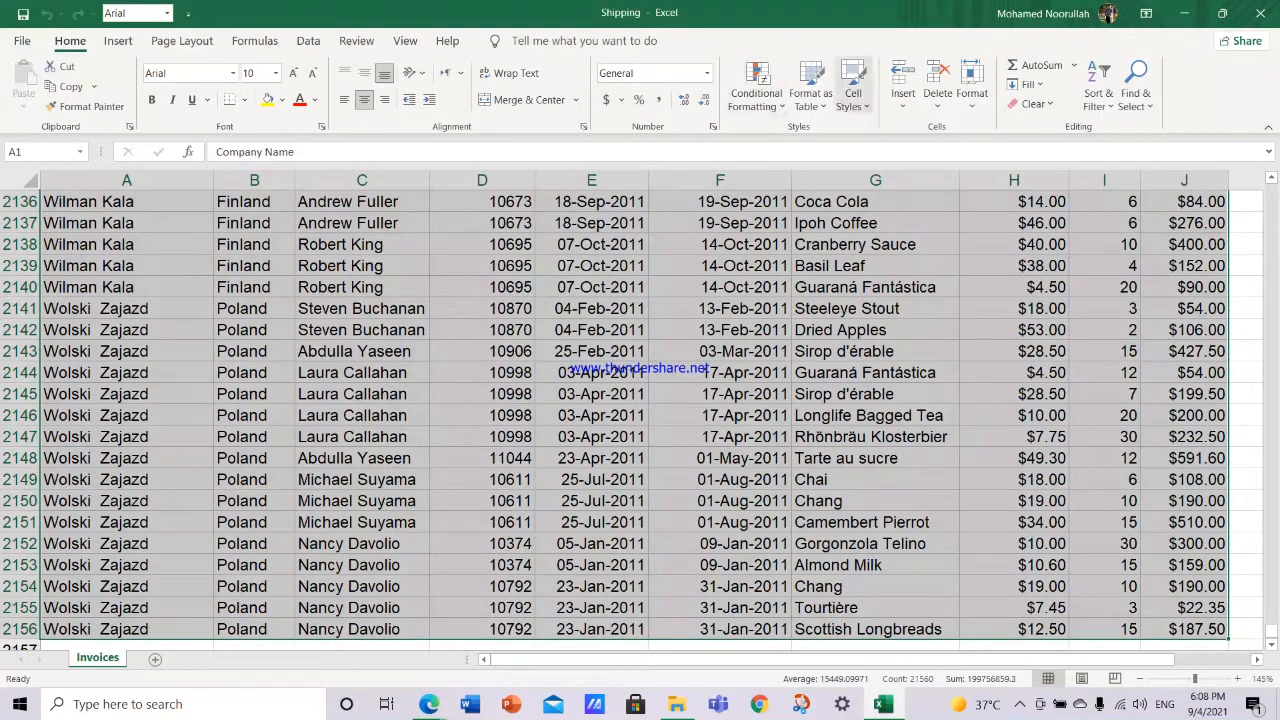
Step: Convert the invoice range into an Excel table with 'My table has headers' kept on
left_click(810, 84)
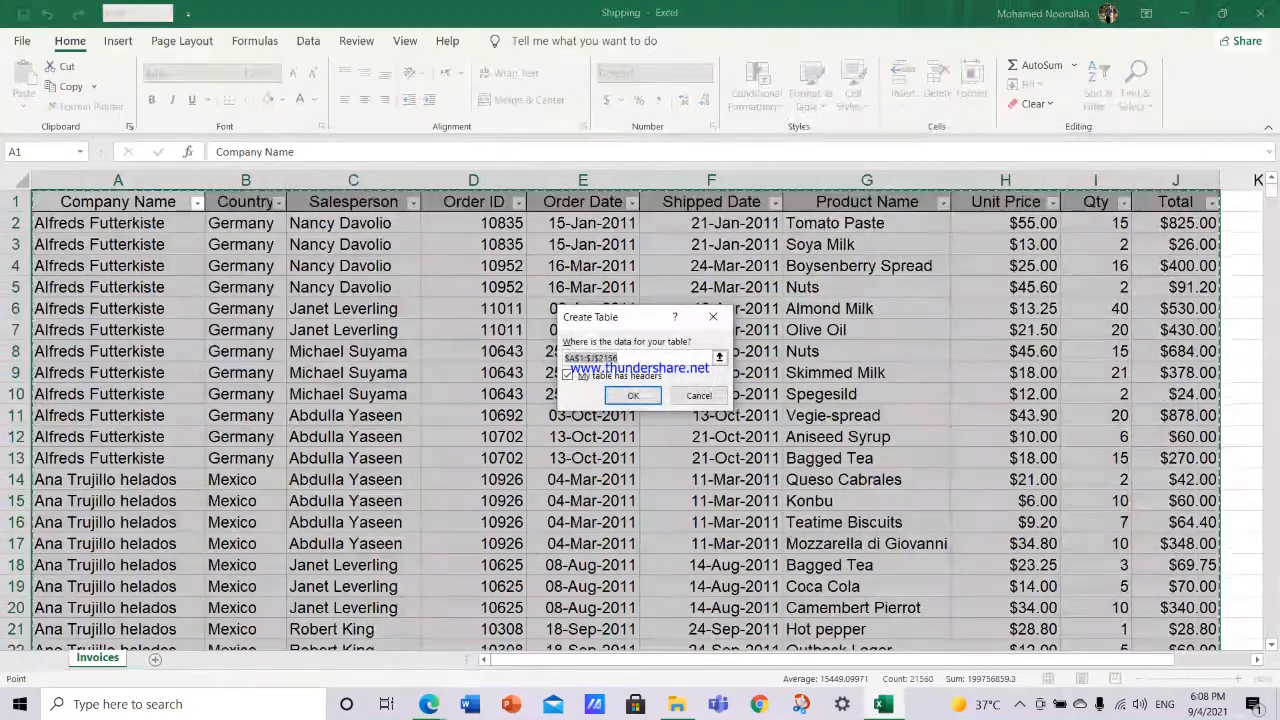
left_click(632, 396)
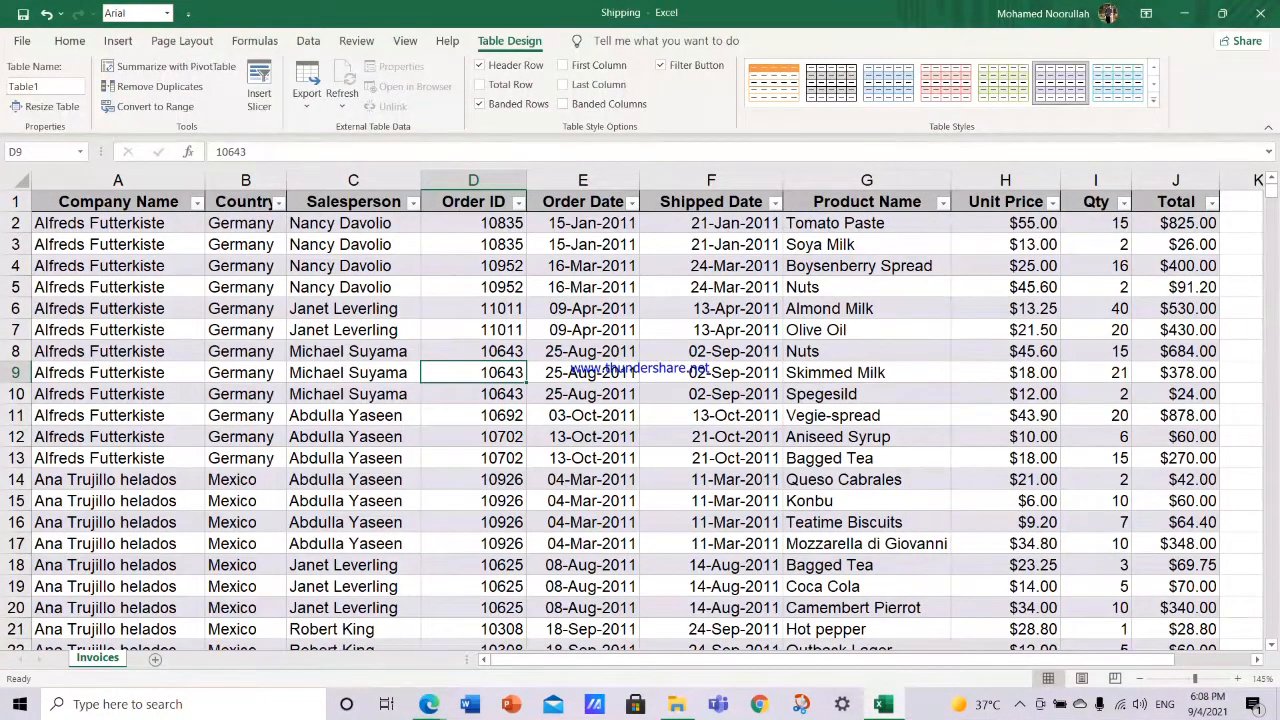
Step: Review Order Date and other cells in the new Invoices table down to its last rows
left_click(582, 288)
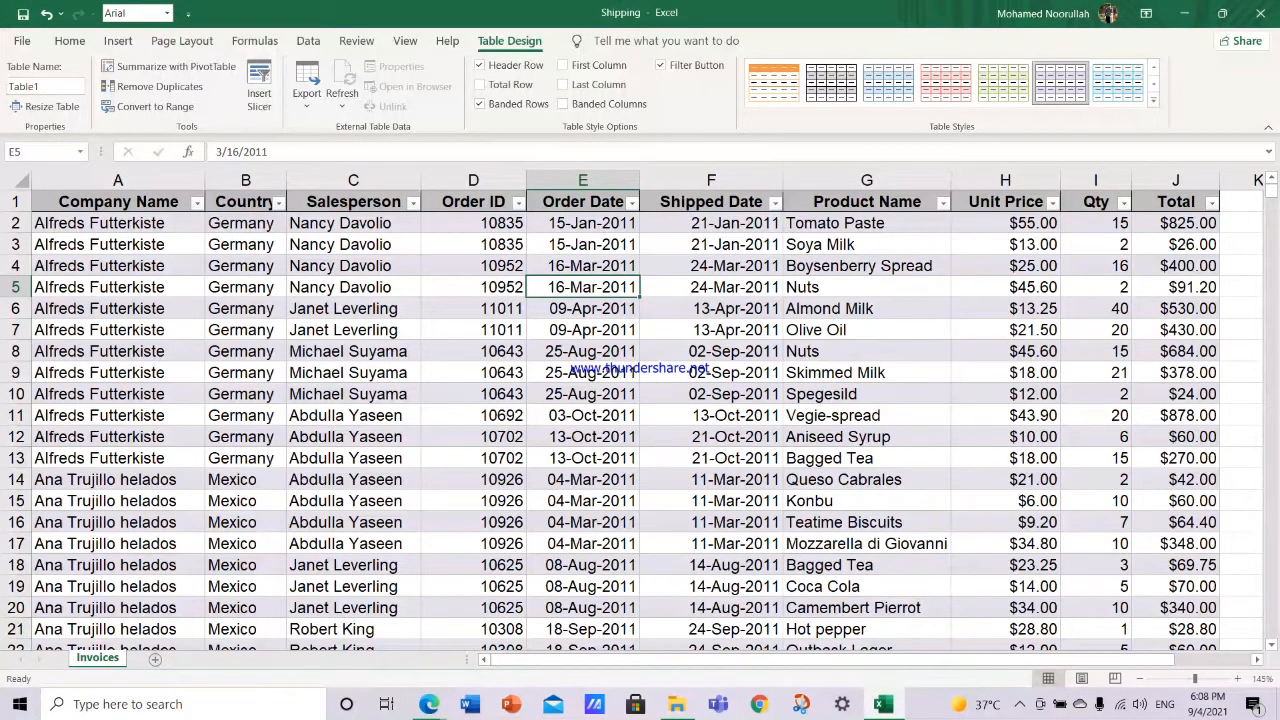
left_click(582, 308)
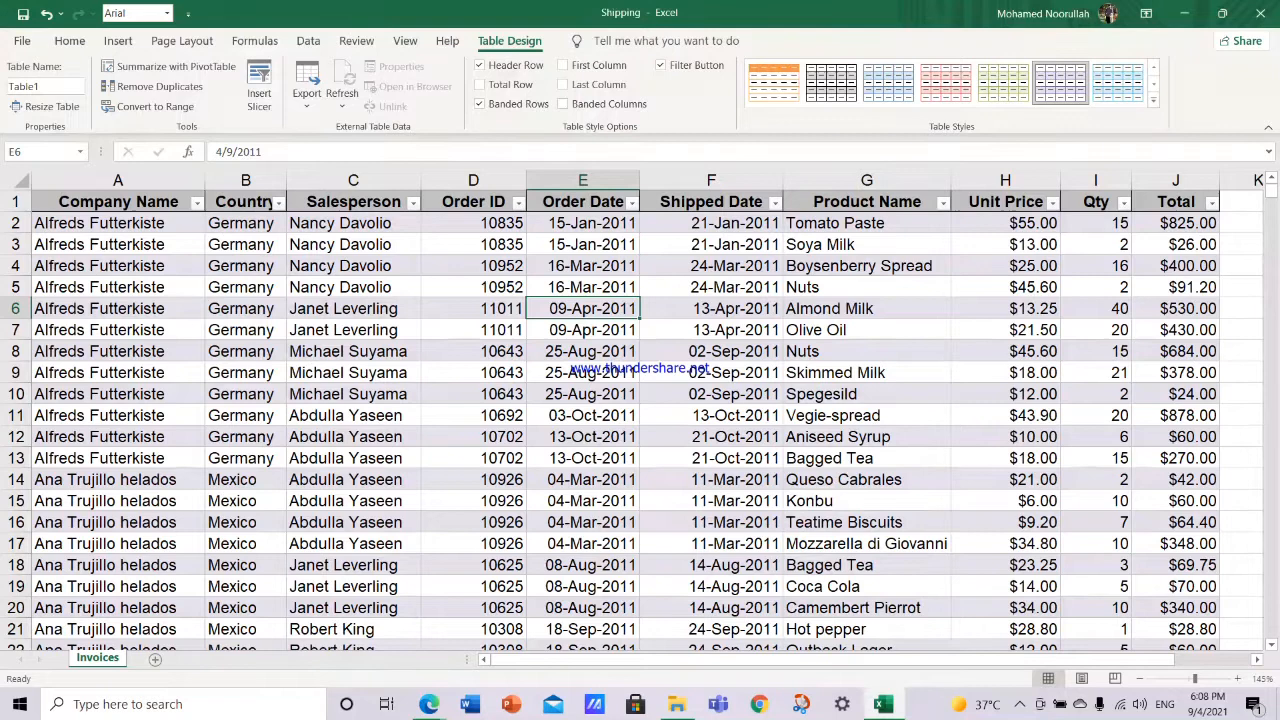
left_click(116, 458)
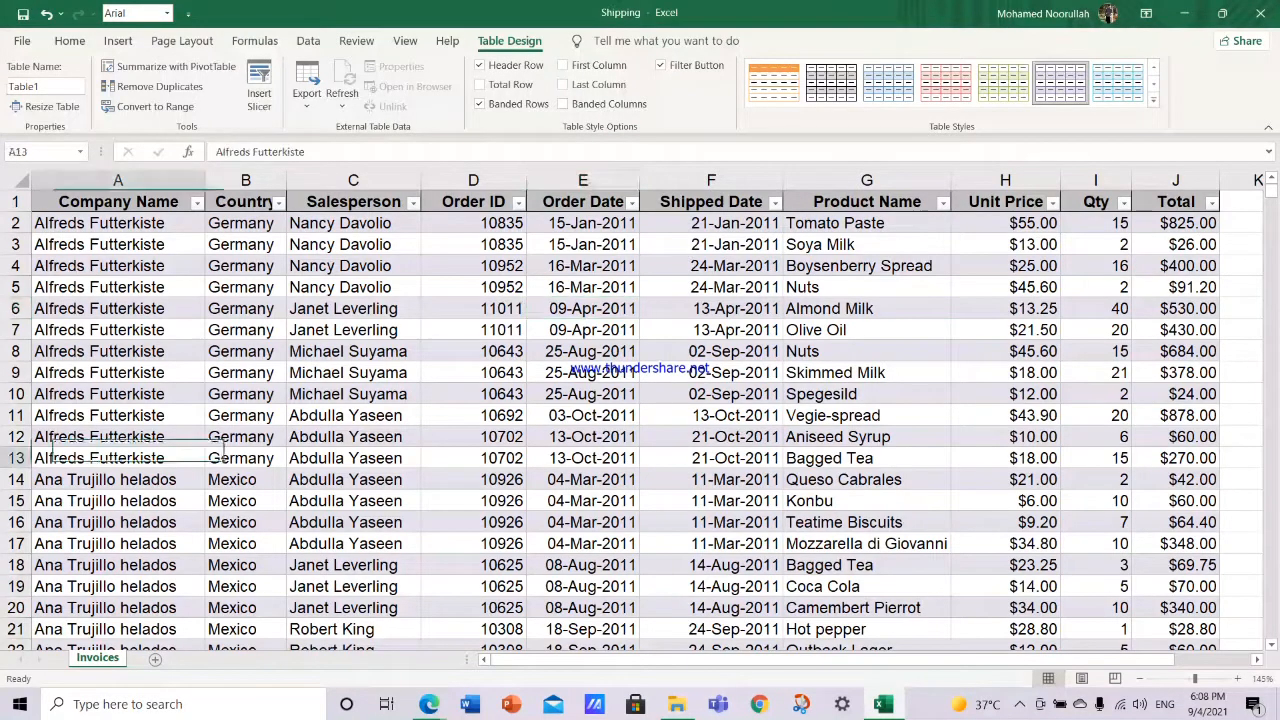
left_click(116, 456)
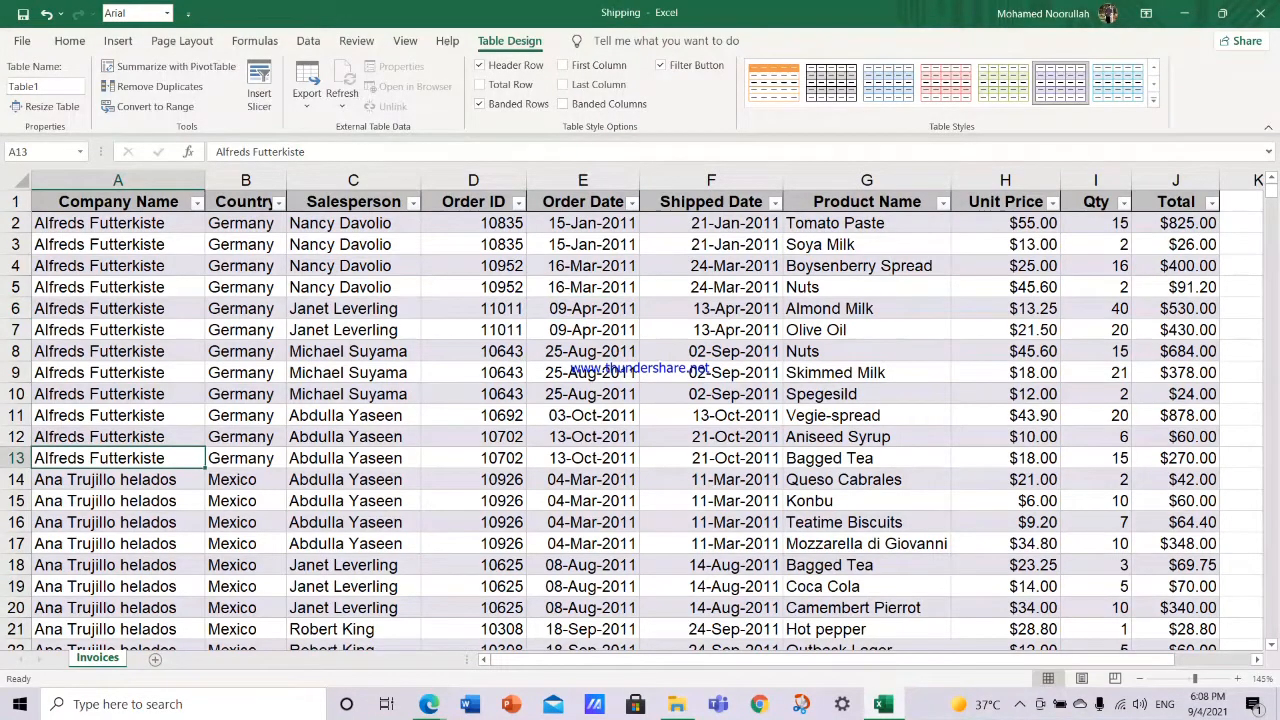
left_click(118, 200)
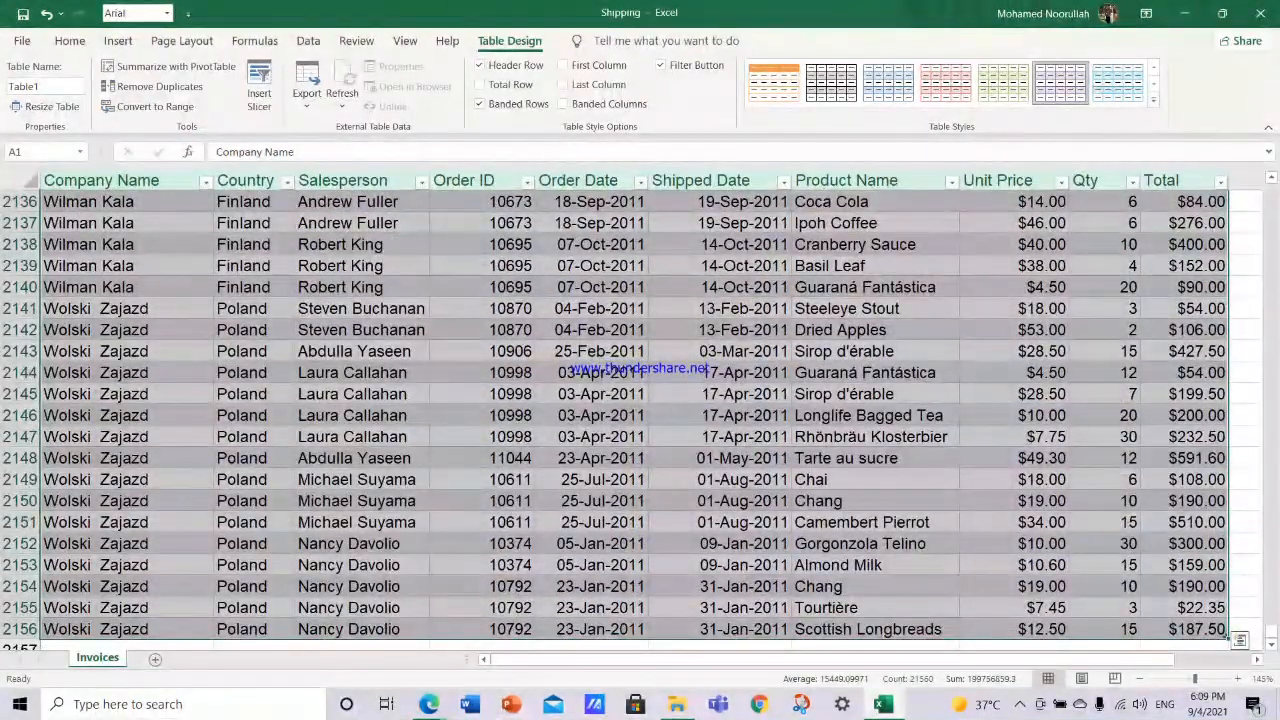
Step: Begin a PivotTable from Table1 with 'Add this data to the Data Model' checked
left_click(116, 40)
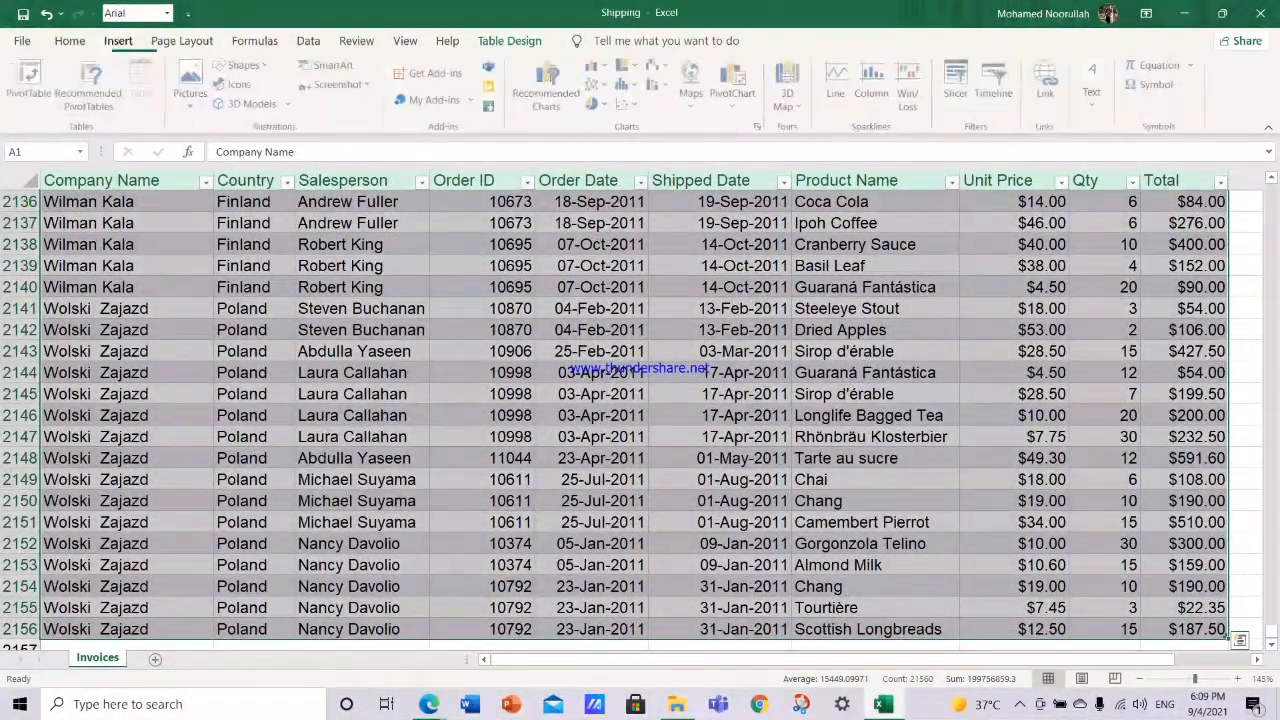
left_click(28, 84)
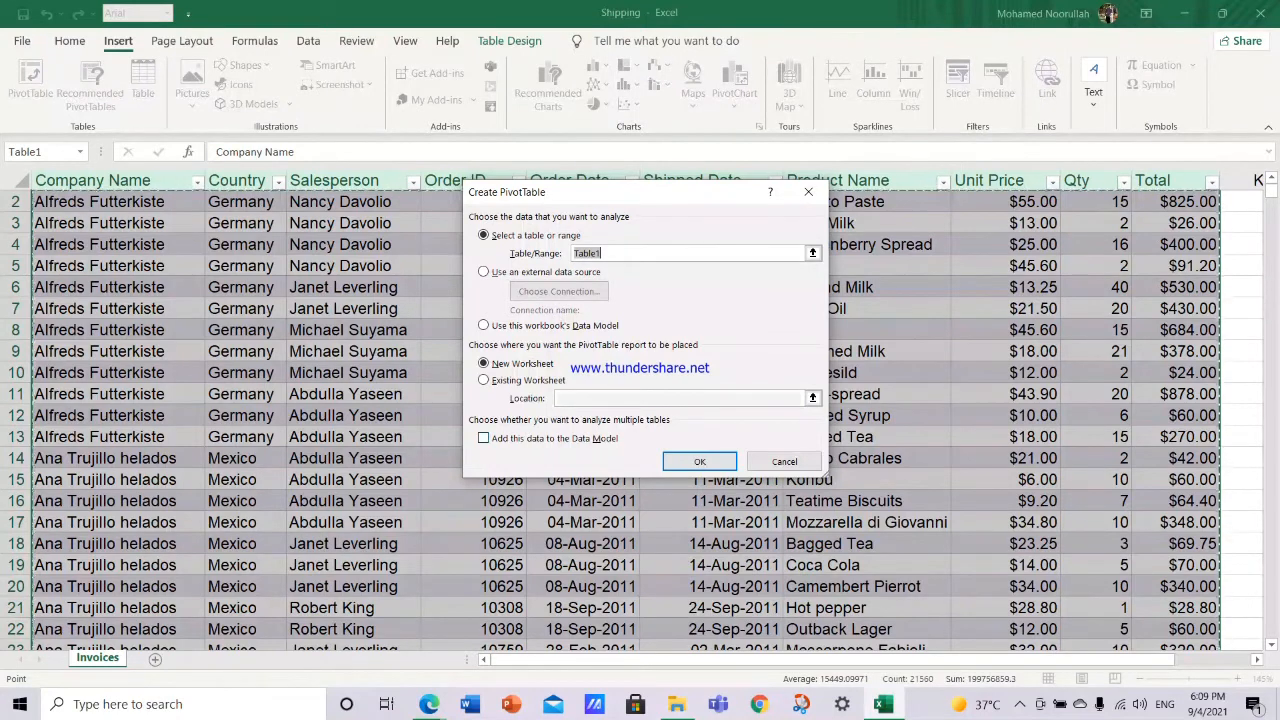
left_click(484, 438)
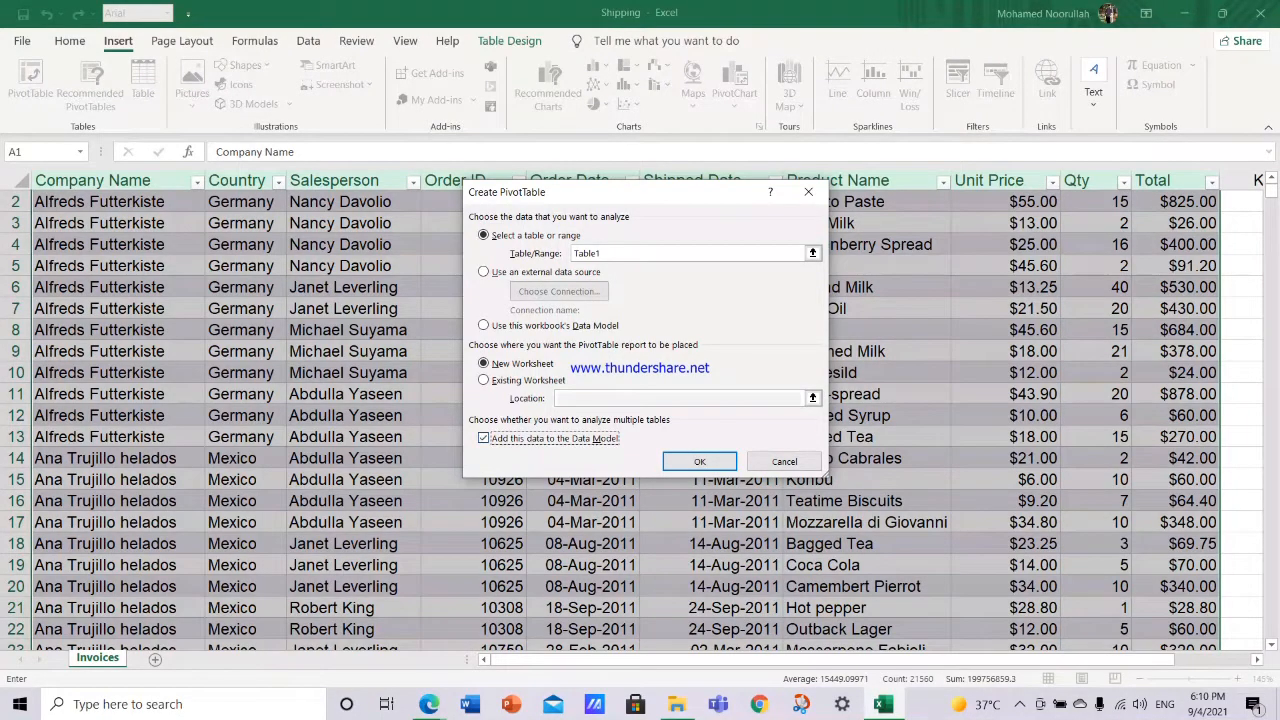
Step: Confirm the Data Model pivot on a new sheet and put Salesperson across its columns
left_click(700, 460)
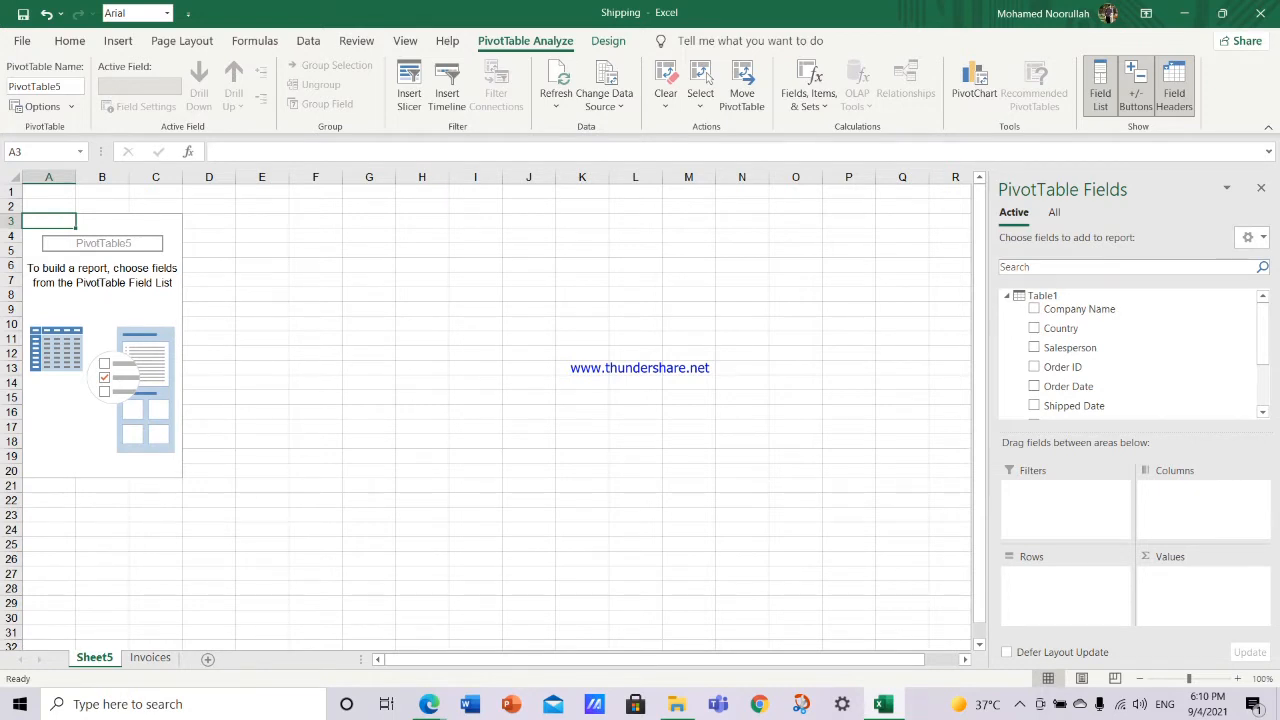
mouse_move(1100, 368)
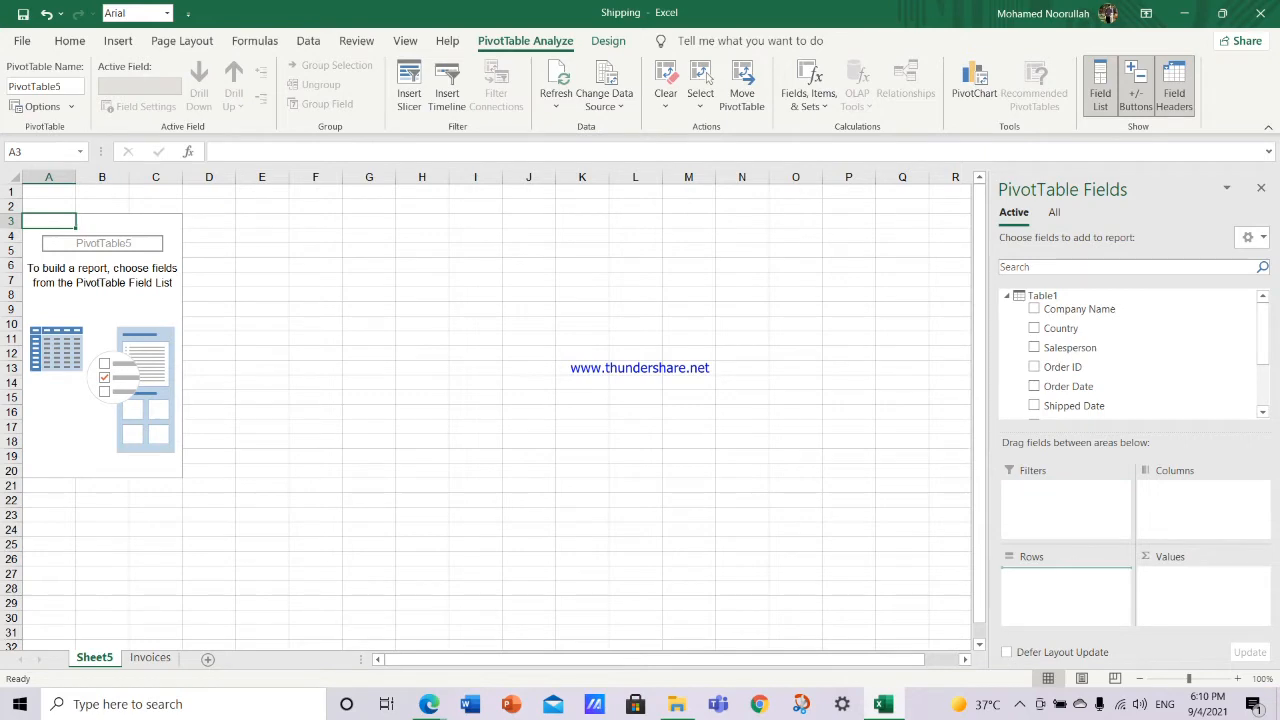
left_click(1034, 368)
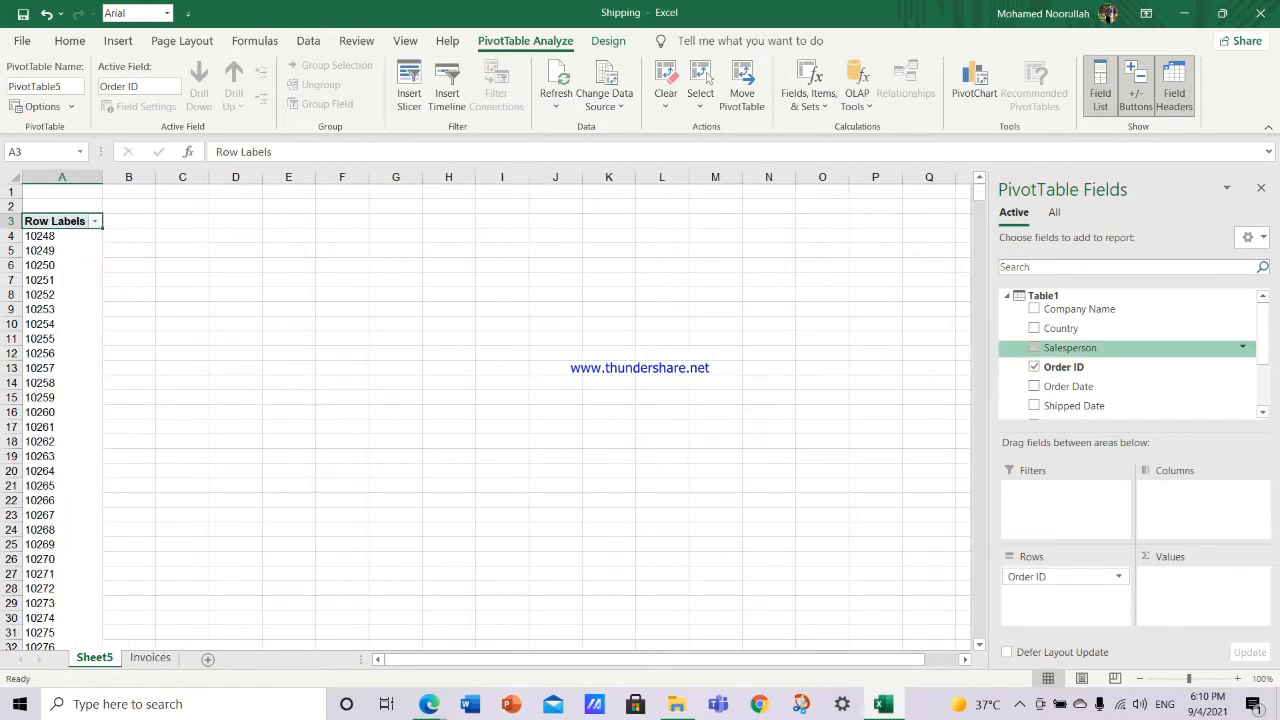
left_click(1034, 348)
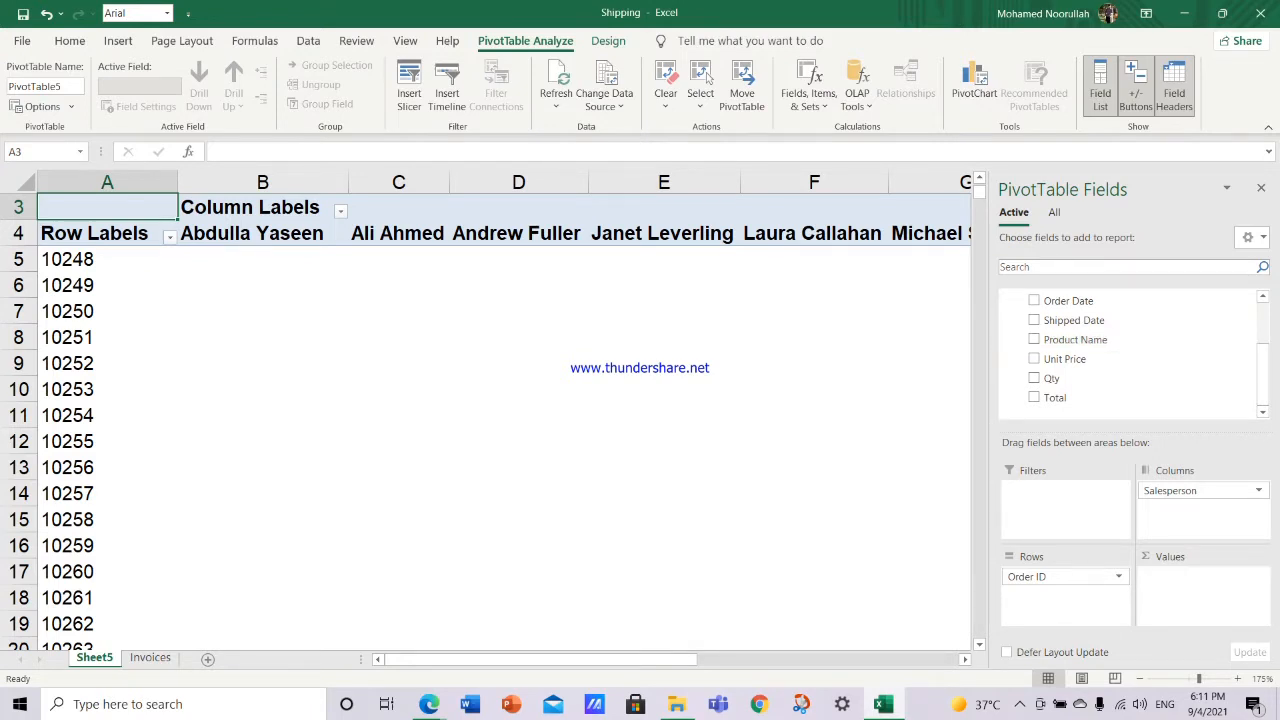
Step: Add then remove Count of Product Name from Values, and switch to the Invoices sheet
left_click(1034, 340)
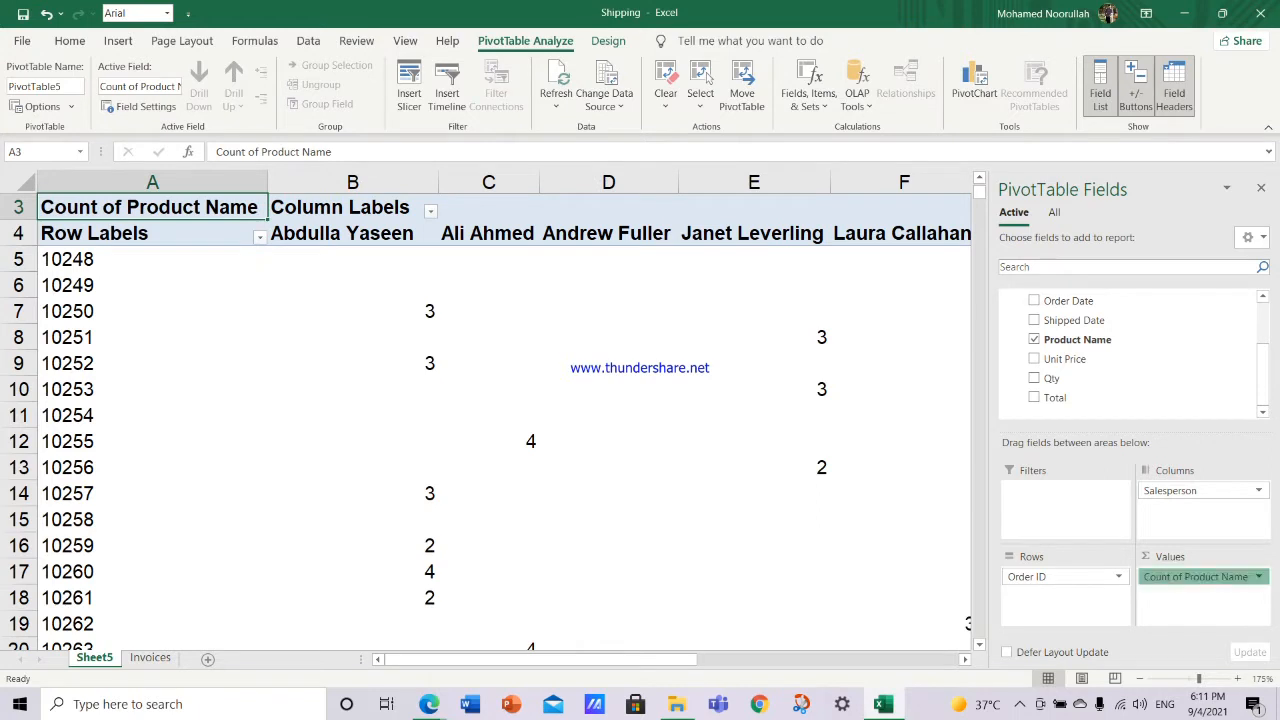
left_click(1034, 340)
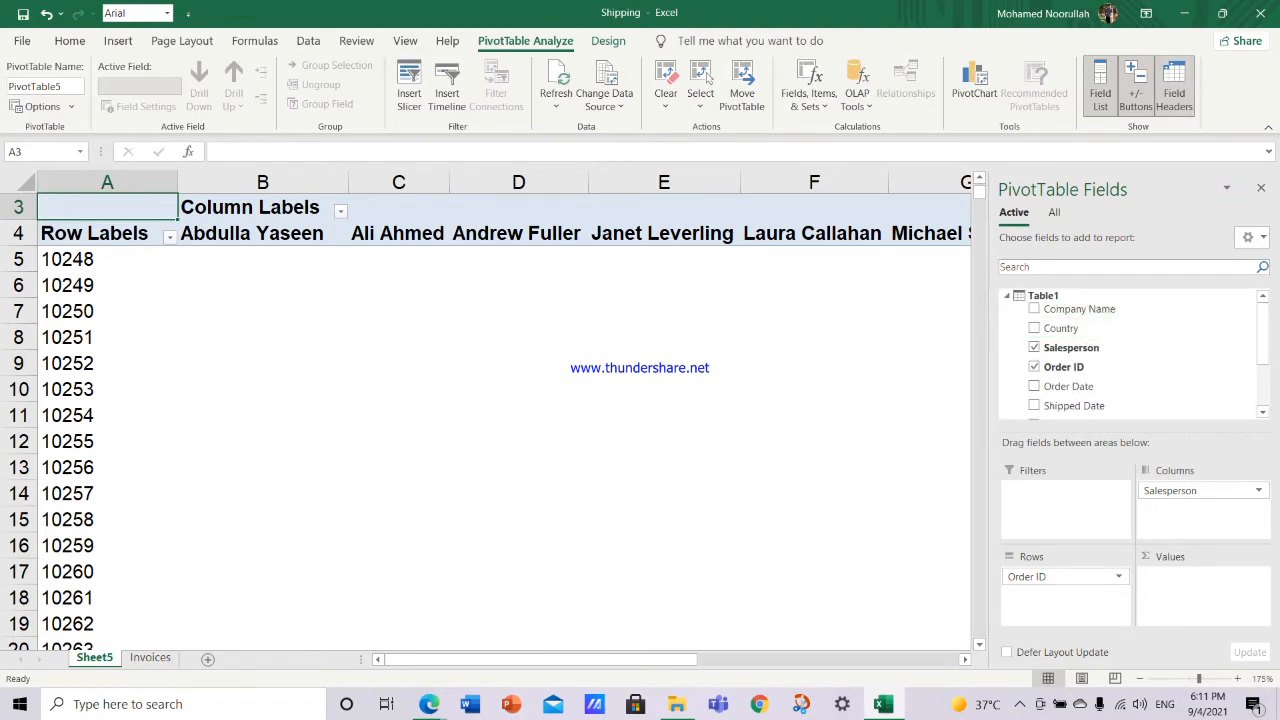
left_click(1044, 296)
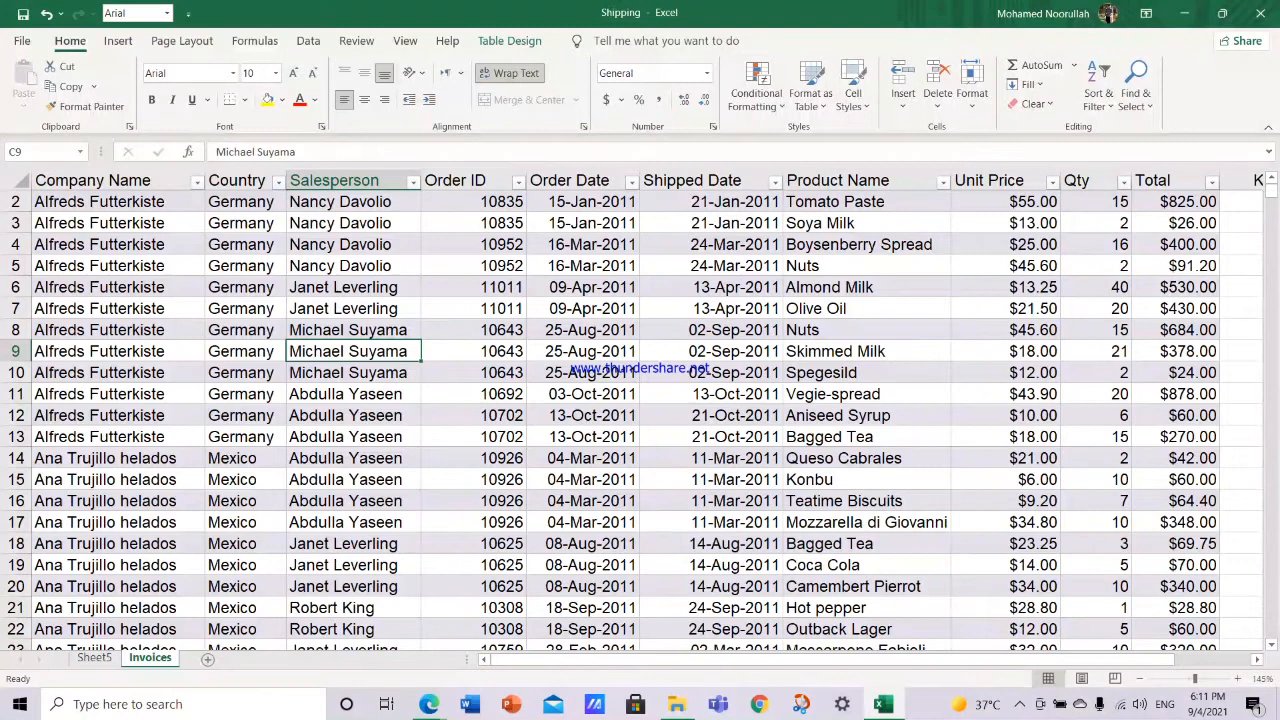
Step: Check via Table Design that the Invoices table is named Table1, then return to Sheet5
left_click(710, 308)
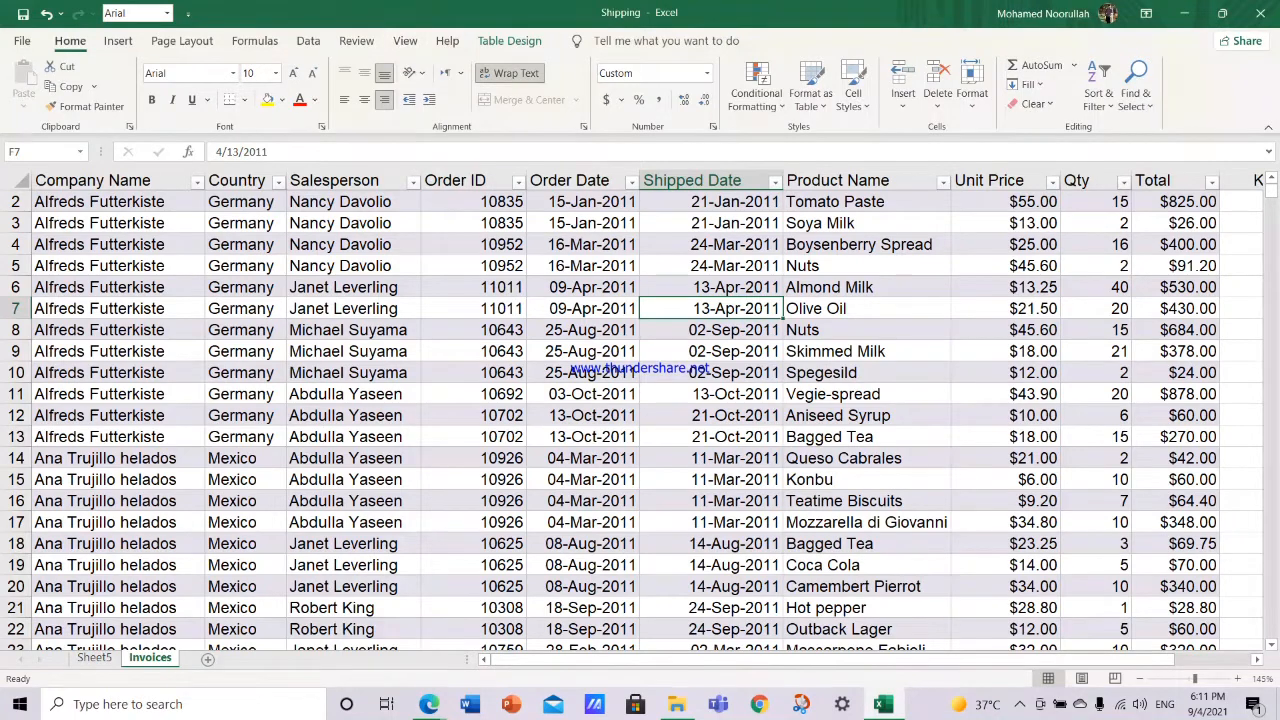
left_click(508, 40)
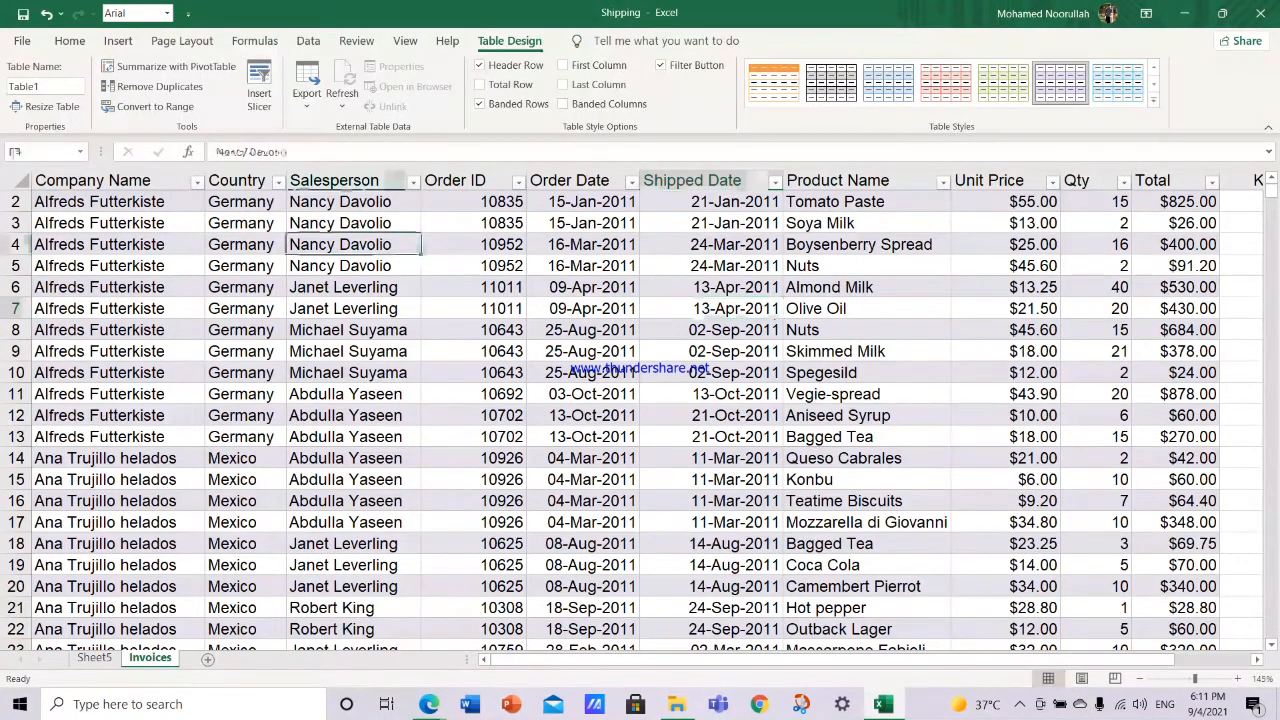
left_click(340, 244)
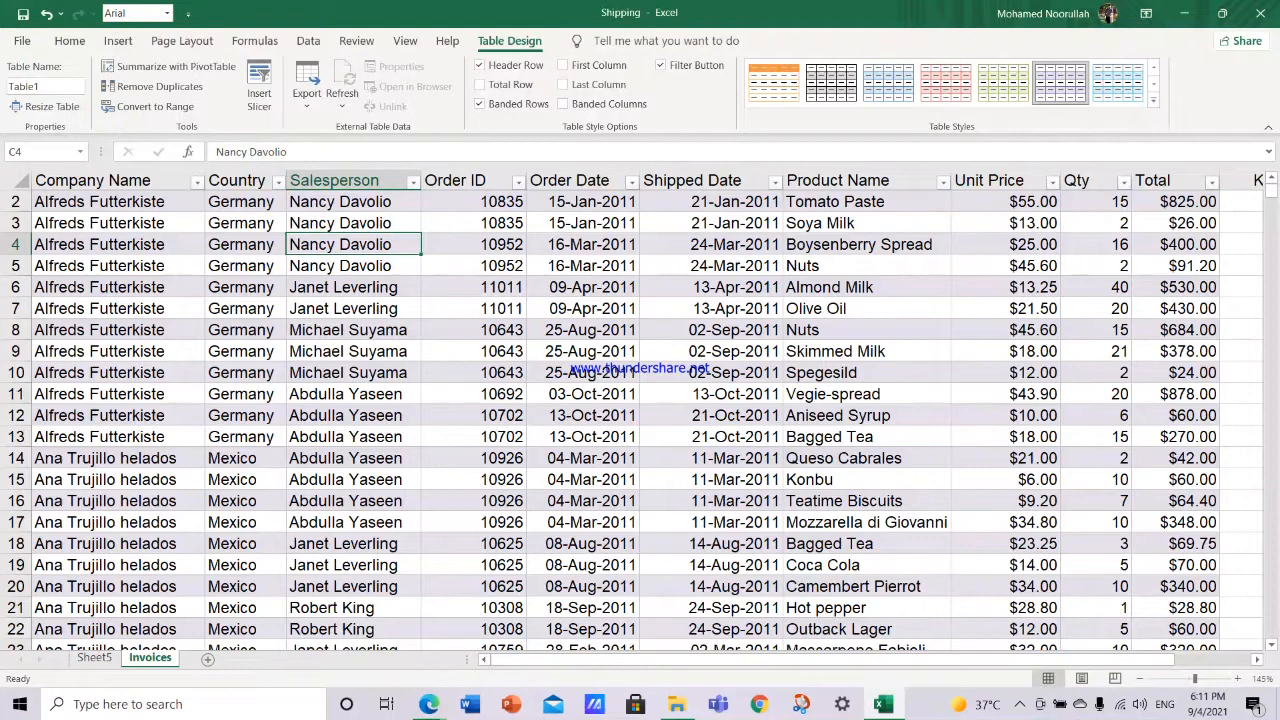
left_click(356, 288)
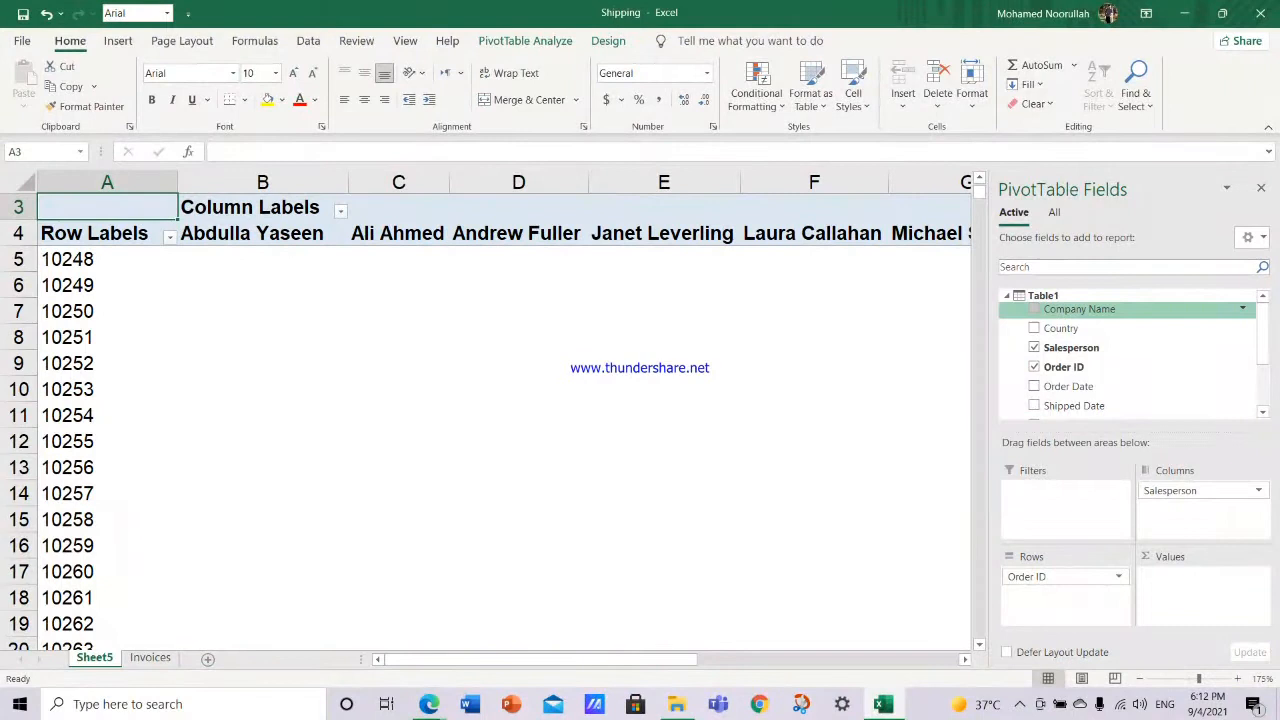
Step: Choose Add Measure from Table1's right-click menu in the PivotTable Fields pane
right_click(1080, 308)
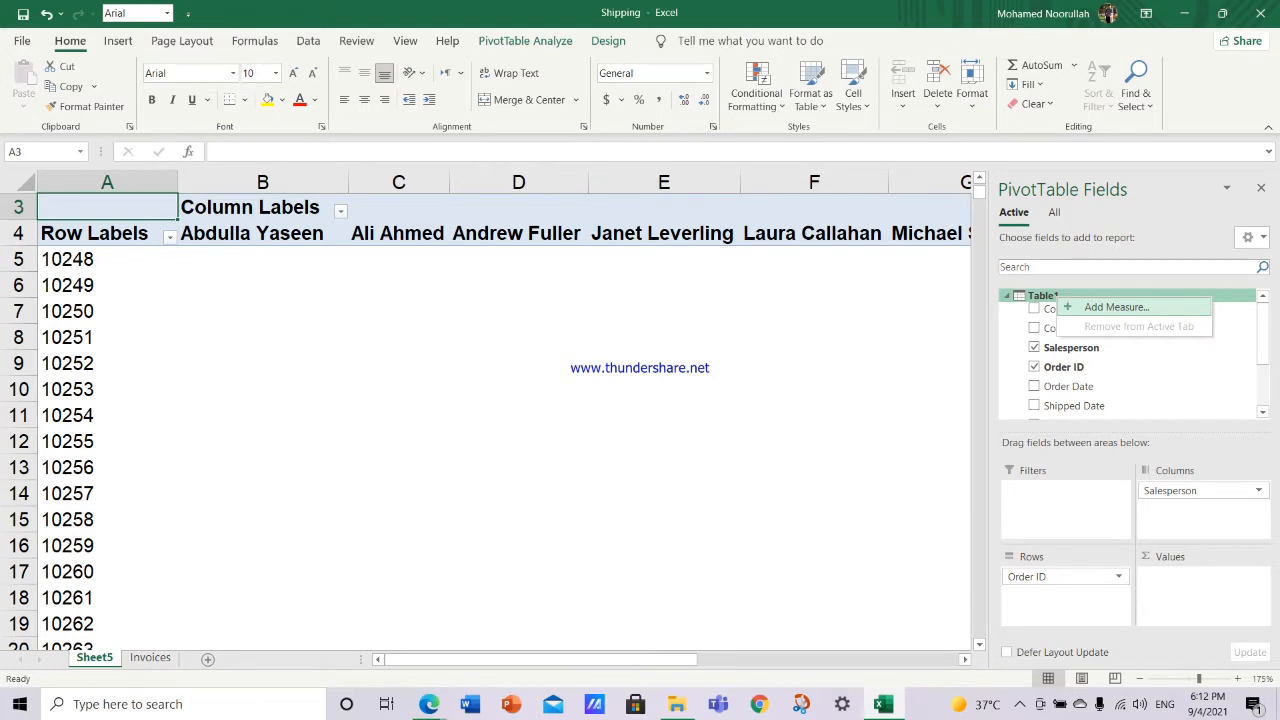
left_click(1116, 308)
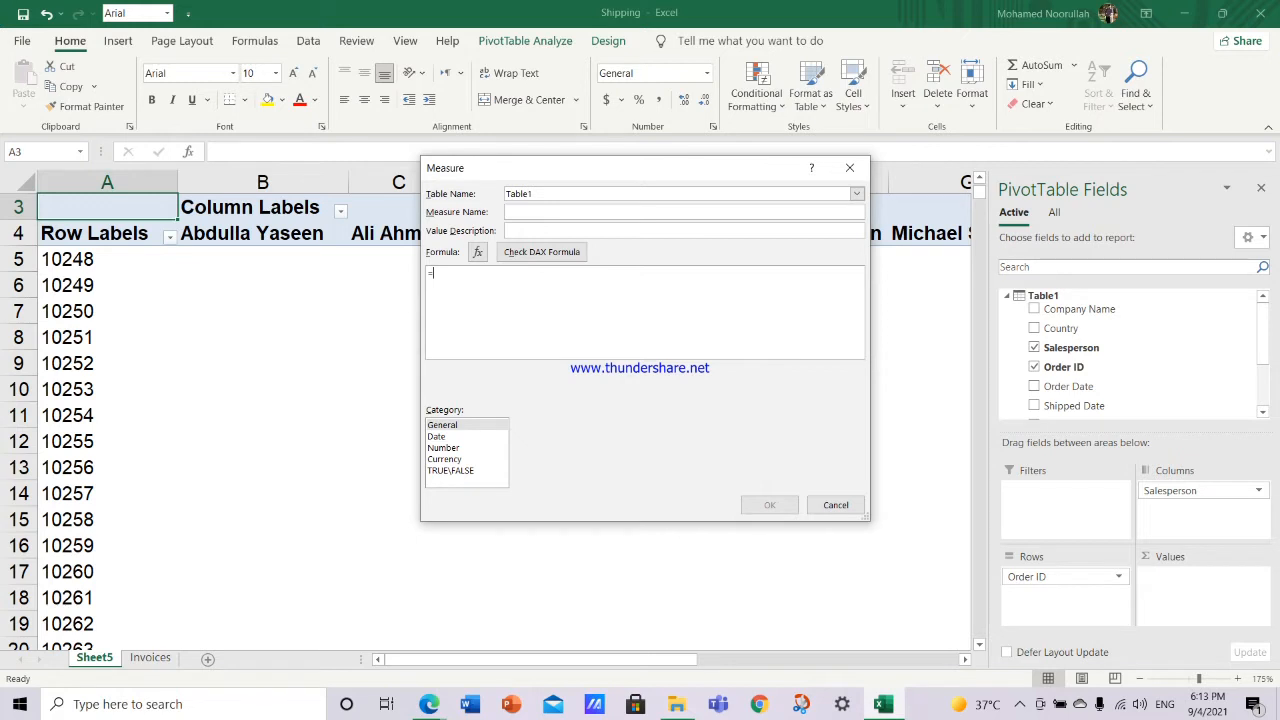
Step: Replace the default measure name with TextValueOfPivot in the Measure dialog
left_click(684, 212)
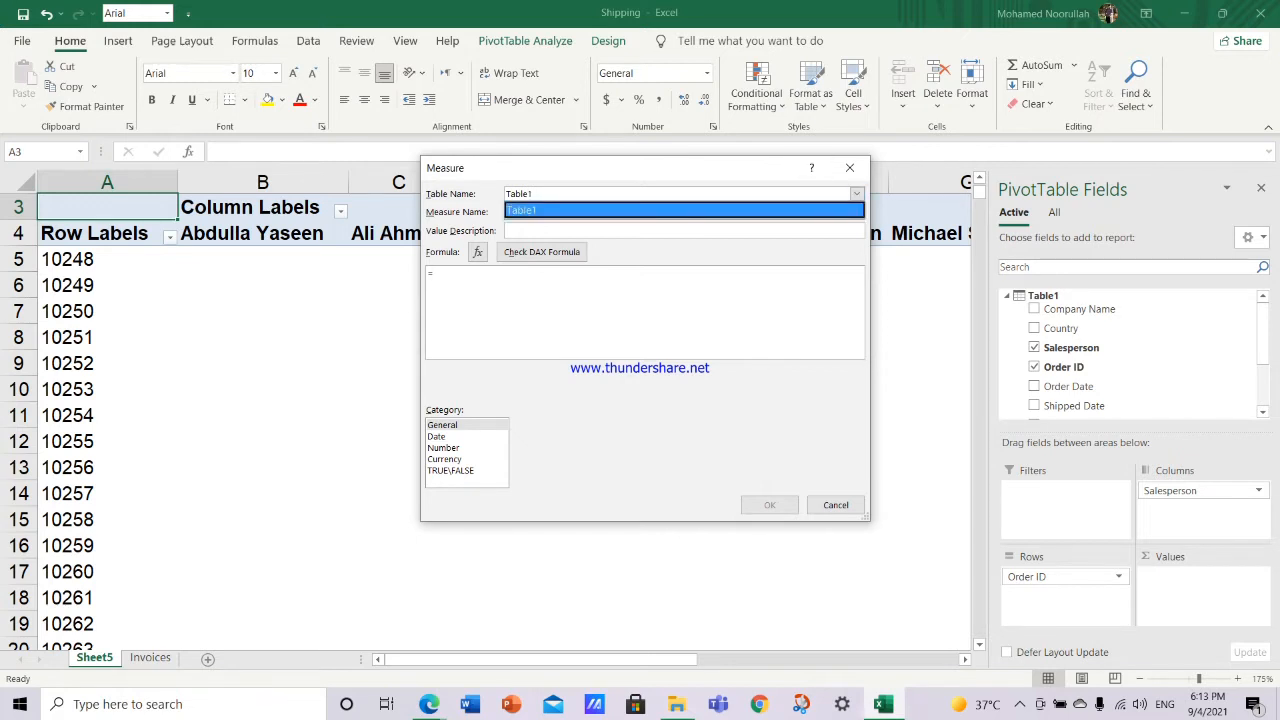
left_click(684, 192)
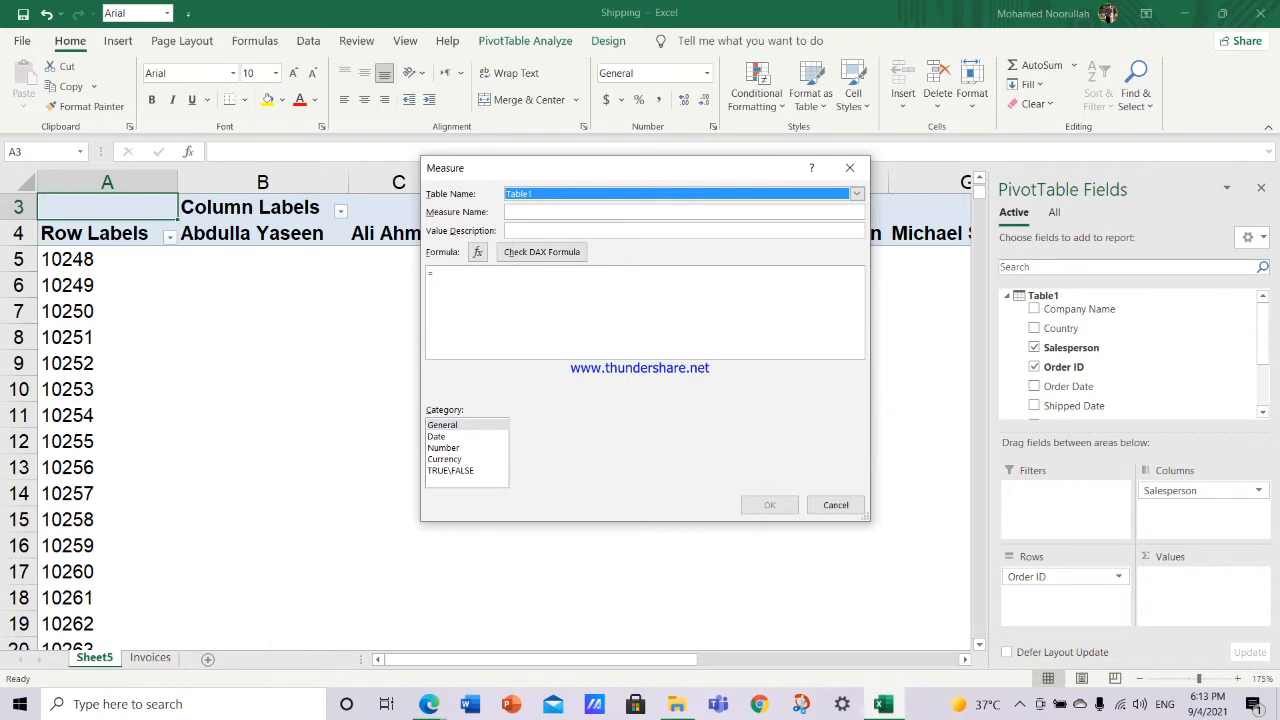
left_click(684, 212)
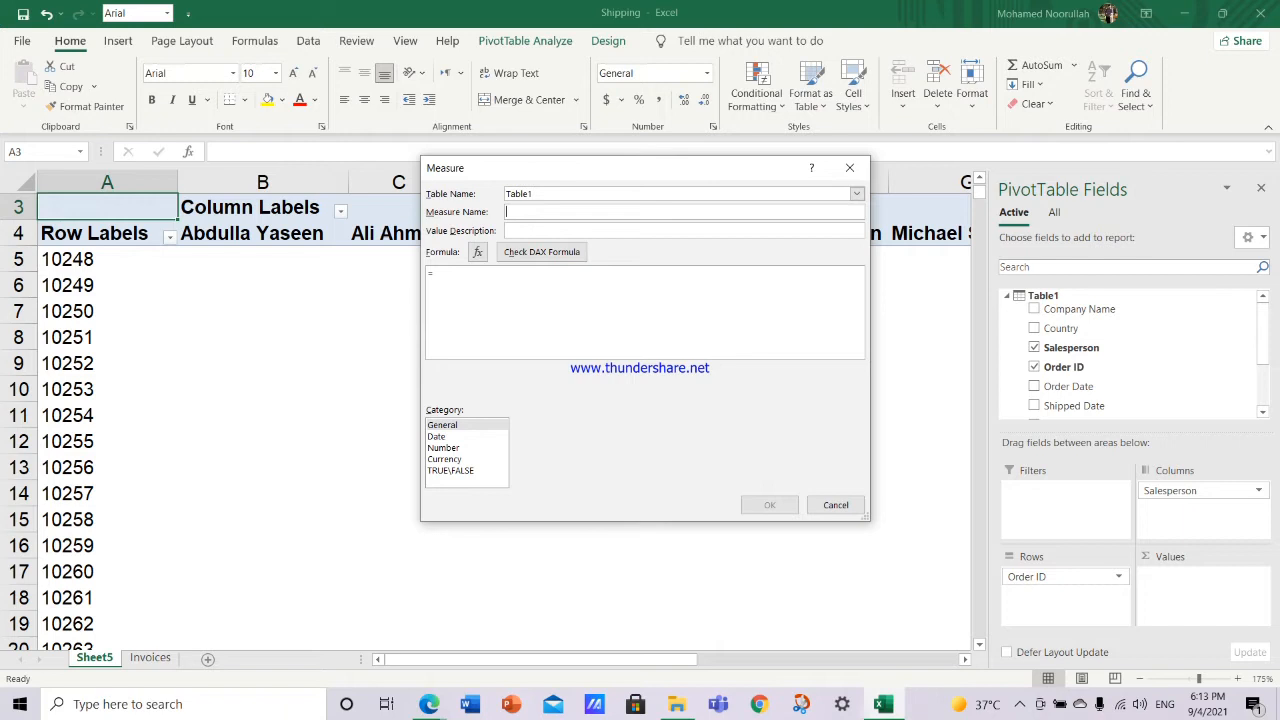
type("tInValue")
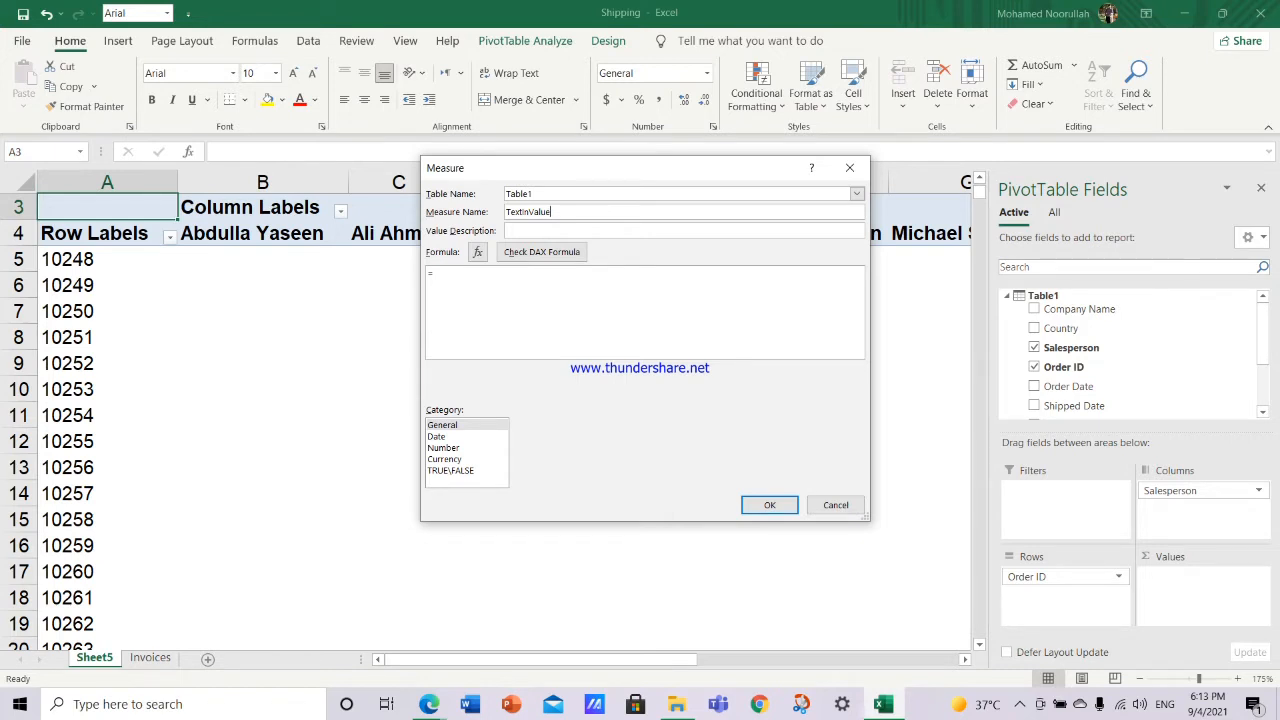
type("OfPivot")
left_click(644, 310)
type("C")
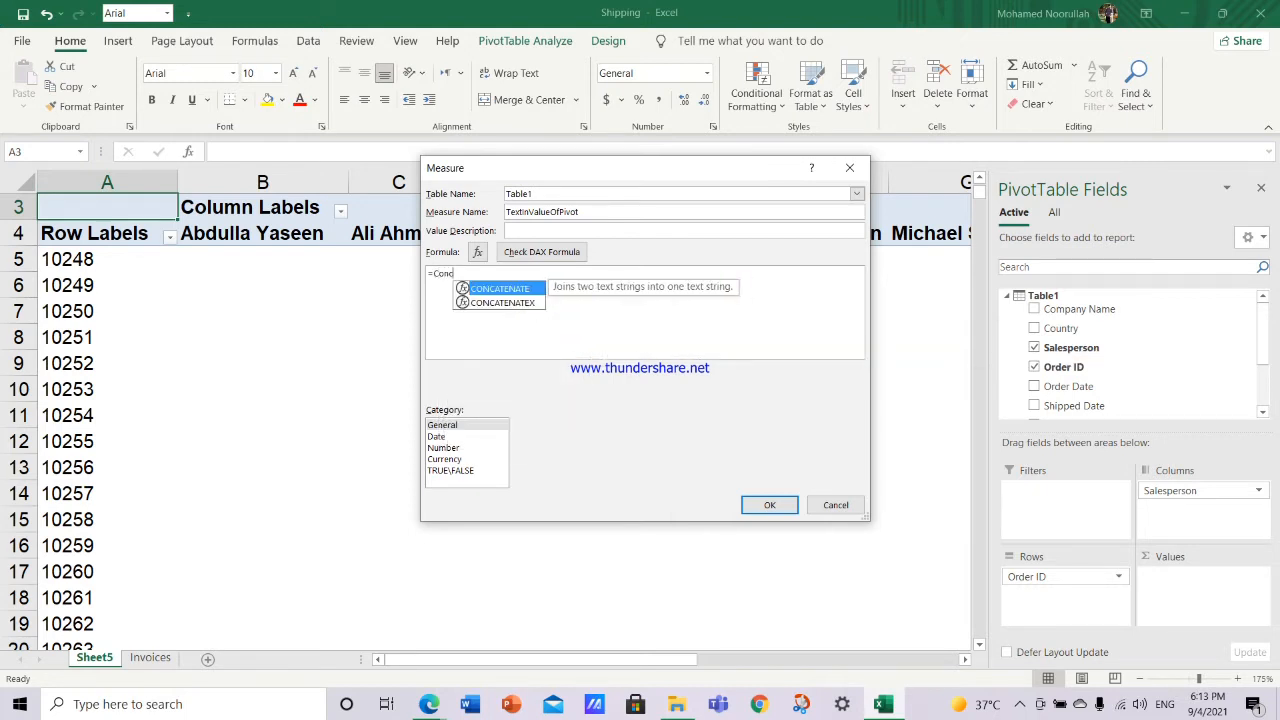
Step: Enter =Concatenatex(Table1,Table1[Product Name],", ") as the measure formula, picking CONCATENATEX from autocomplete
type("oncaten")
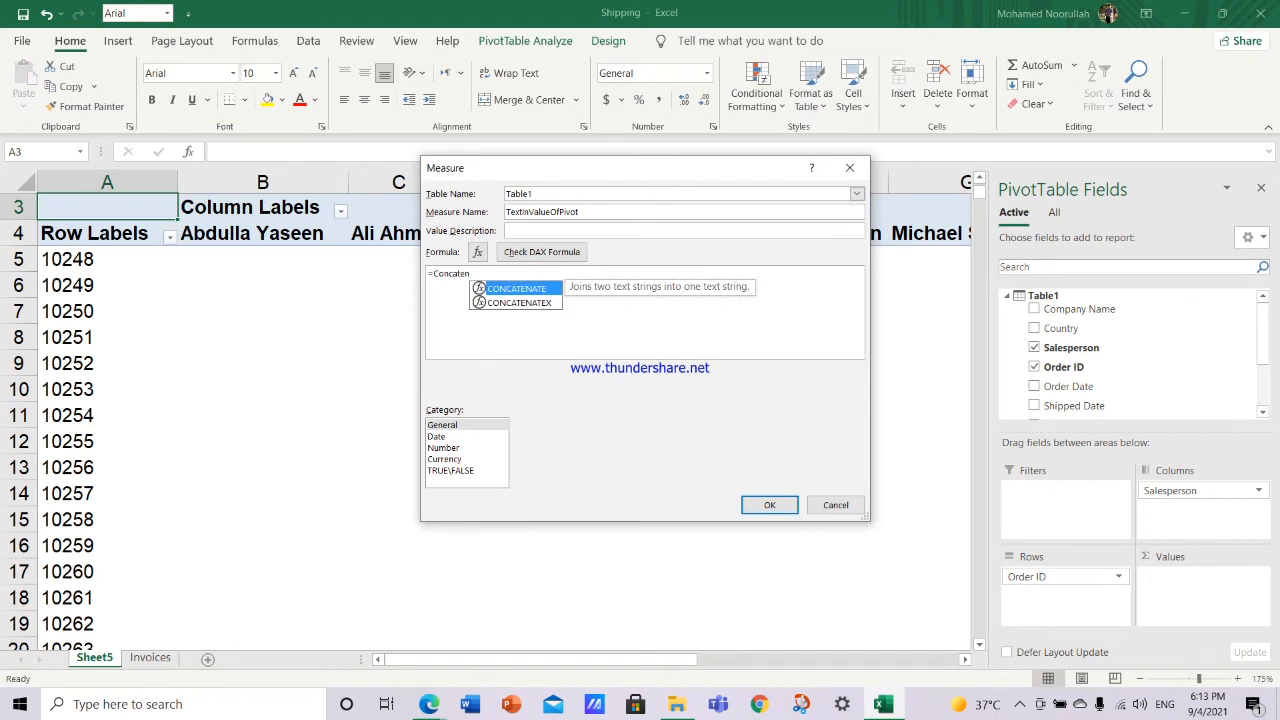
left_click(470, 272)
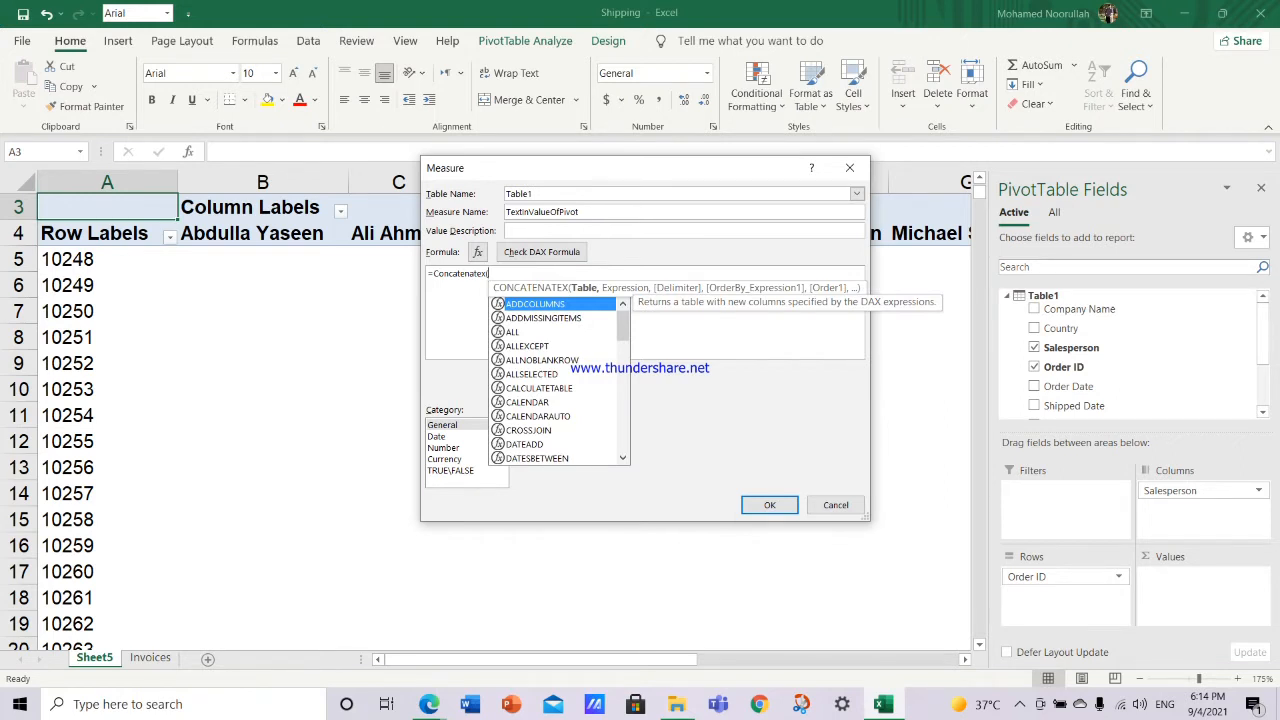
type("(tab")
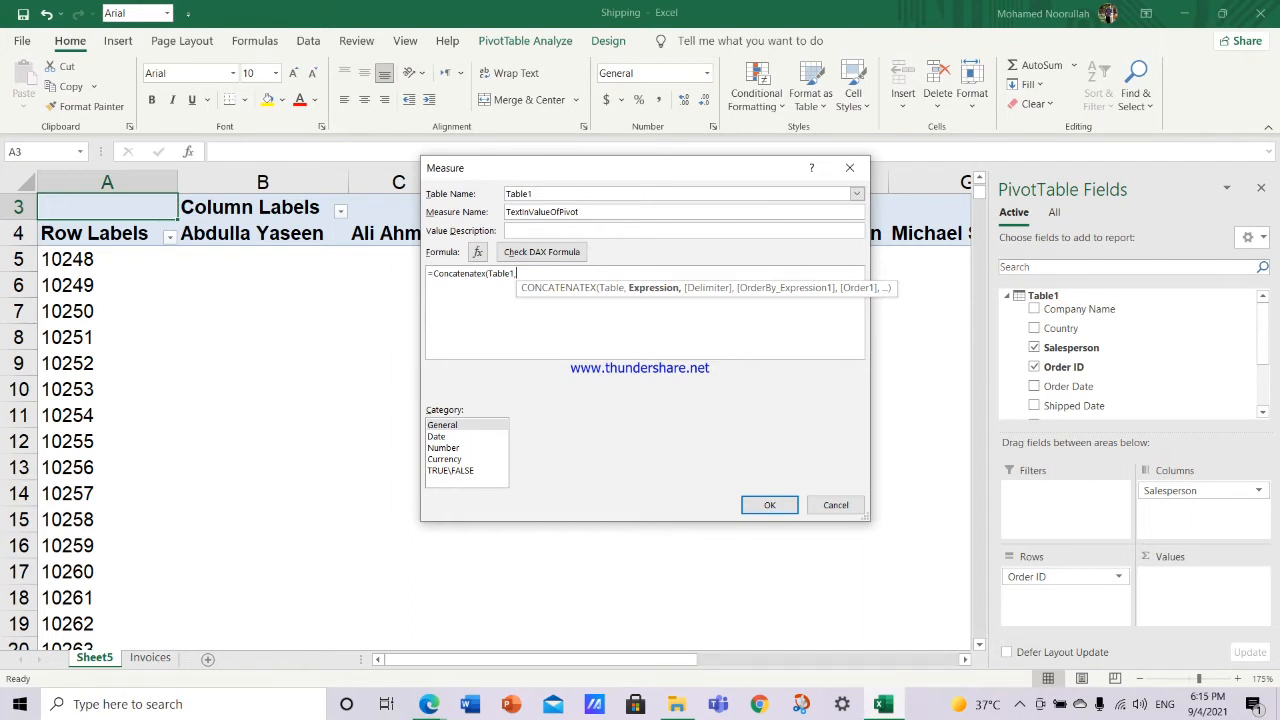
type("tab")
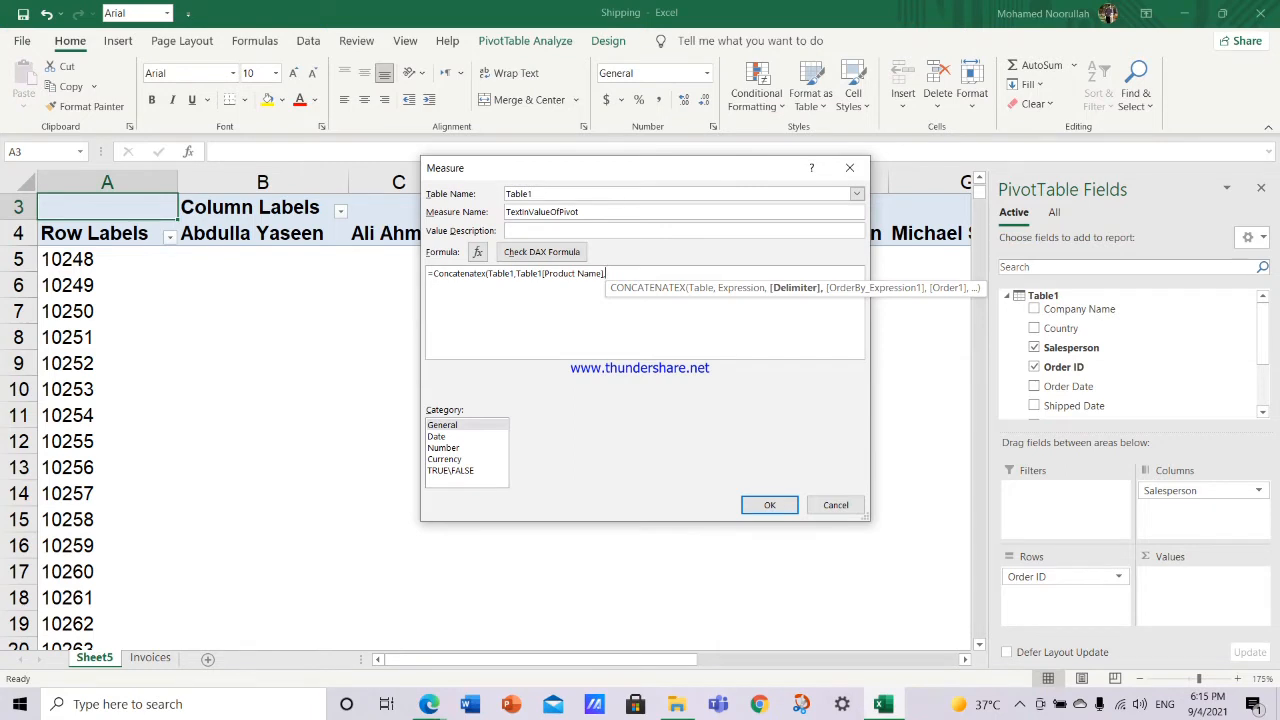
type(",\",")
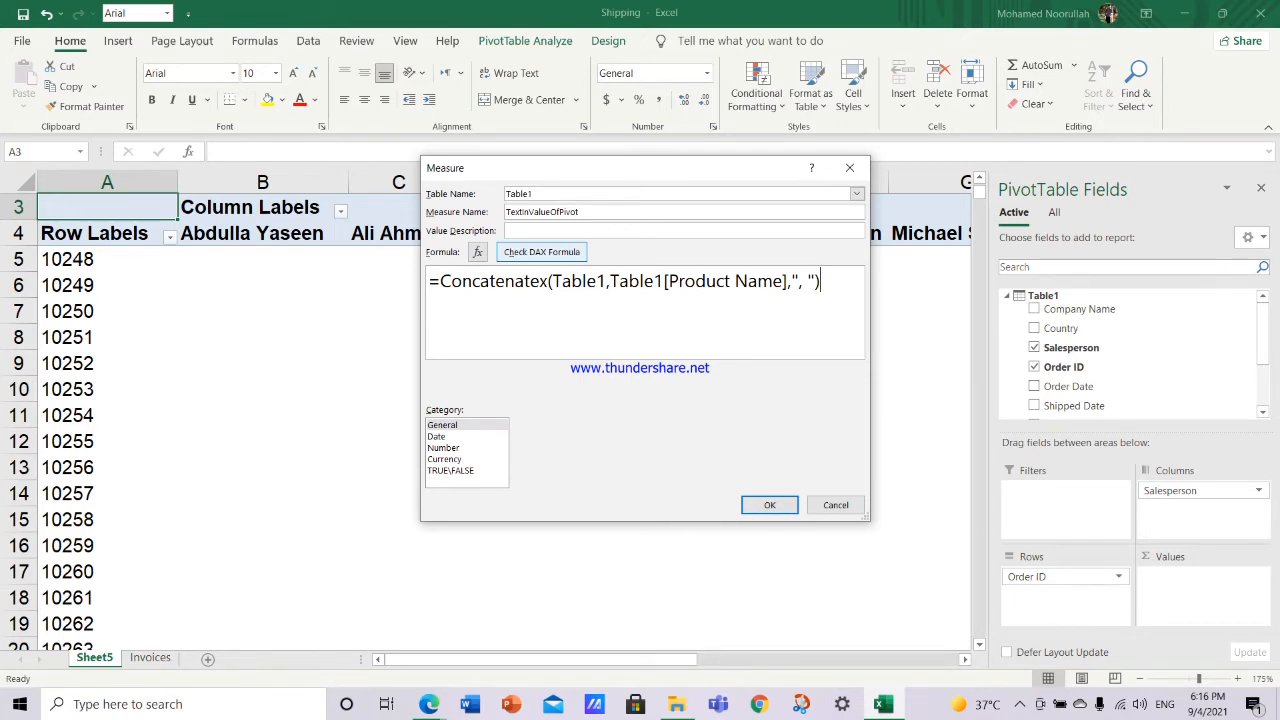
Step: Confirm the TextValueOfPivot formula has no errors, keep category General, and save the measure
left_click(540, 252)
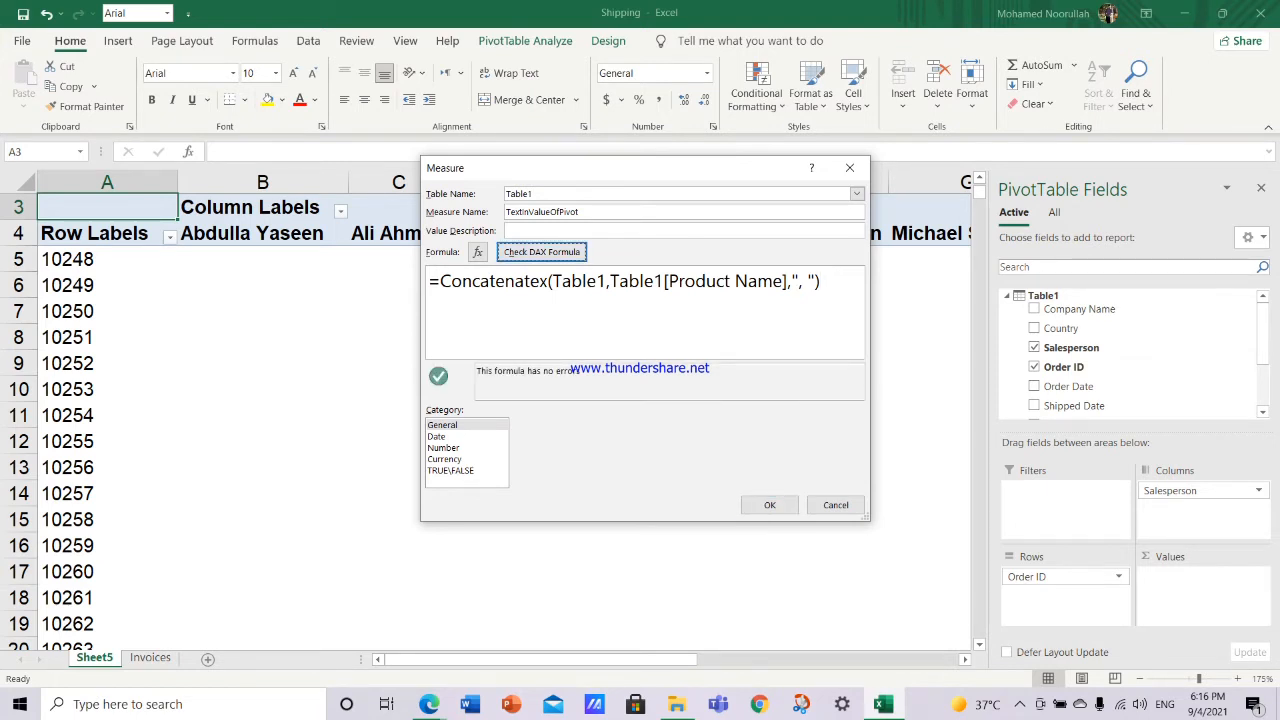
left_click(442, 424)
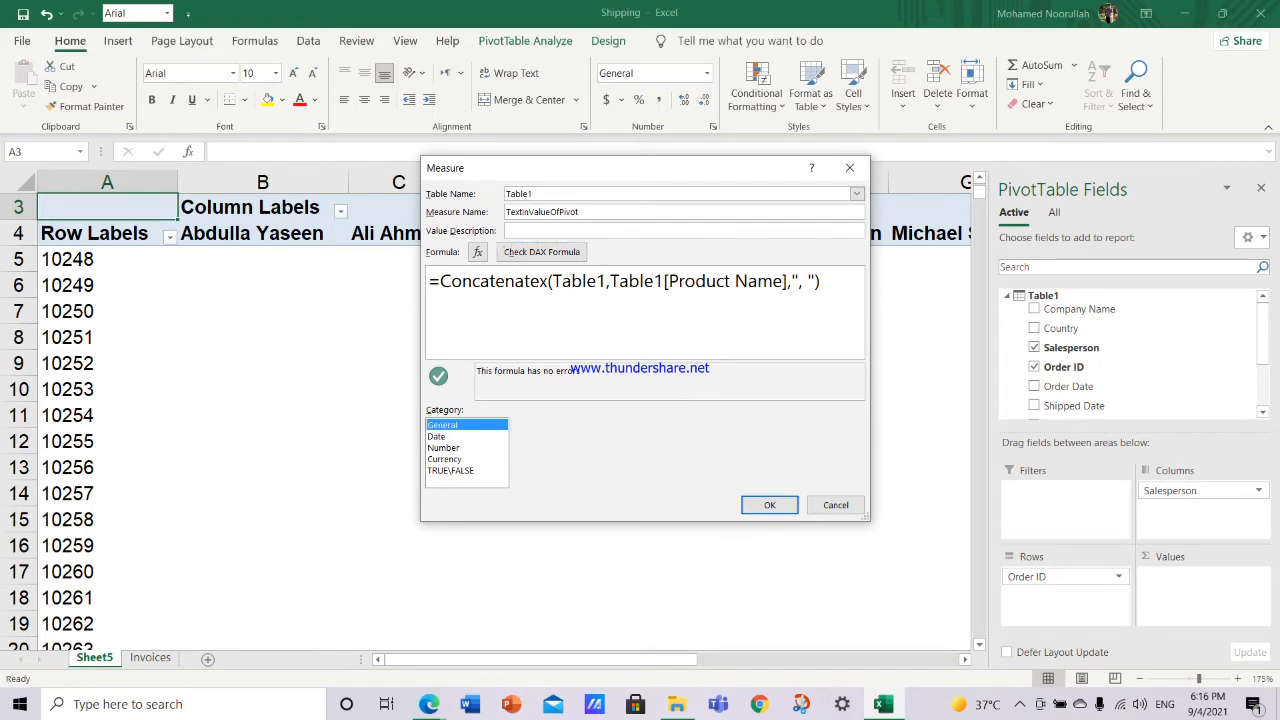
left_click(836, 504)
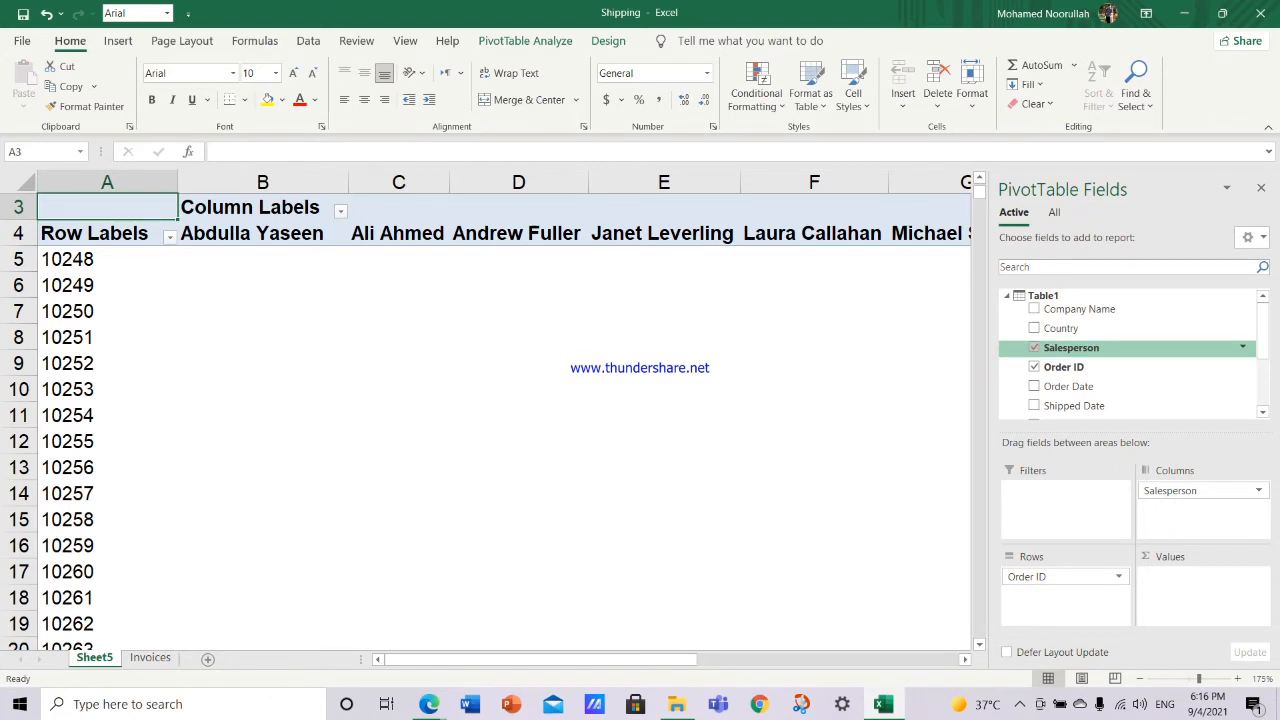
Step: Use the Table1 context menu in the PivotTable Fields pane to show the new measure under Table1
right_click(1044, 296)
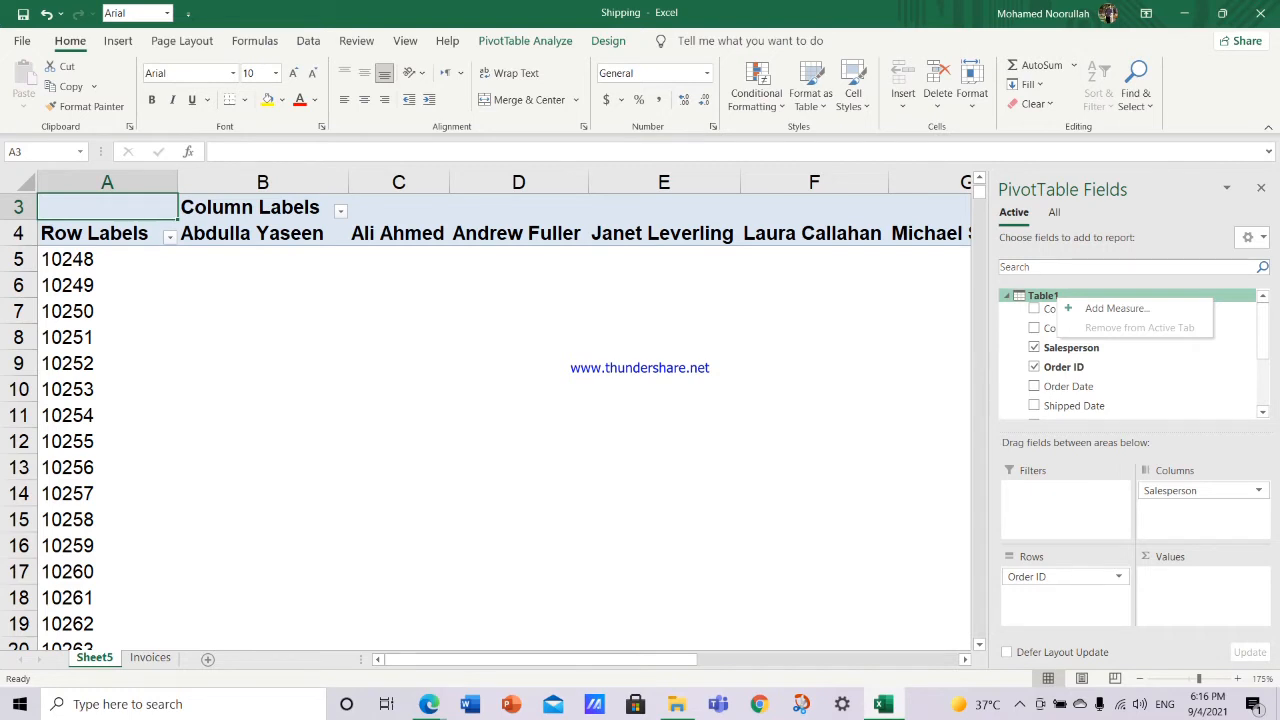
left_click(814, 336)
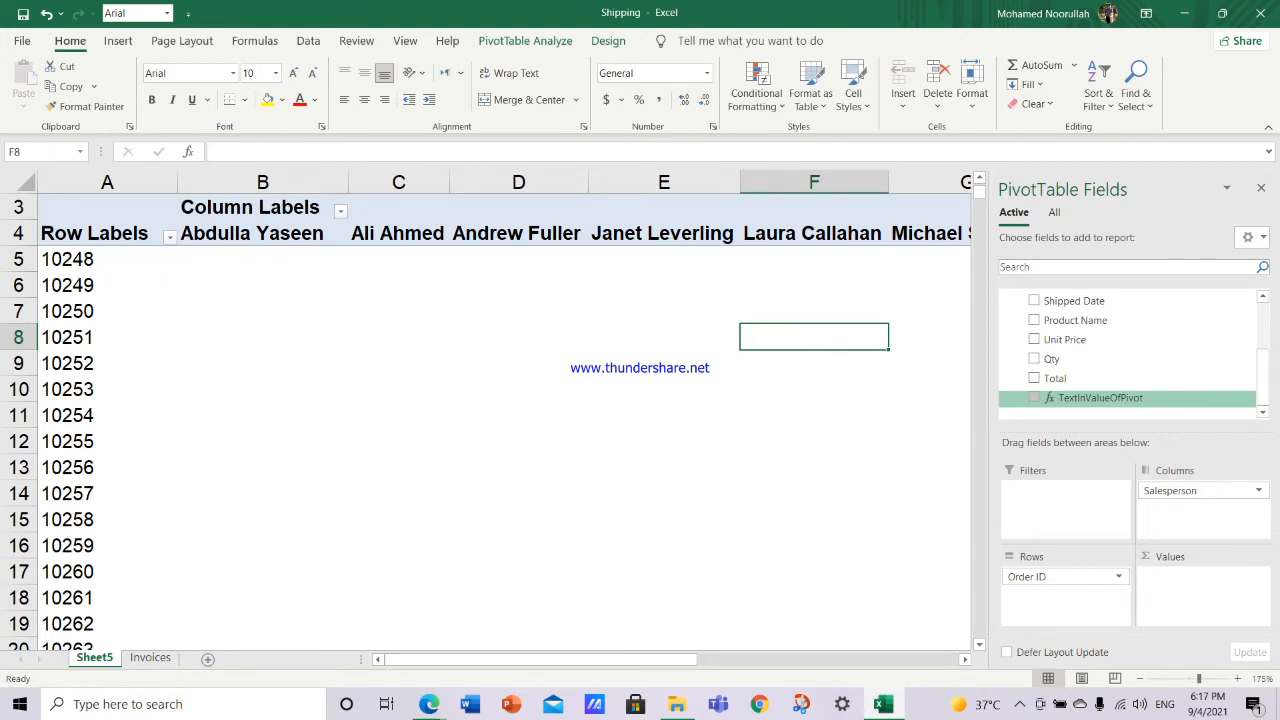
Step: Reopen the TextInValueOfPivot measure for editing and confirm its CONCATENATEX formula unchanged
right_click(1100, 396)
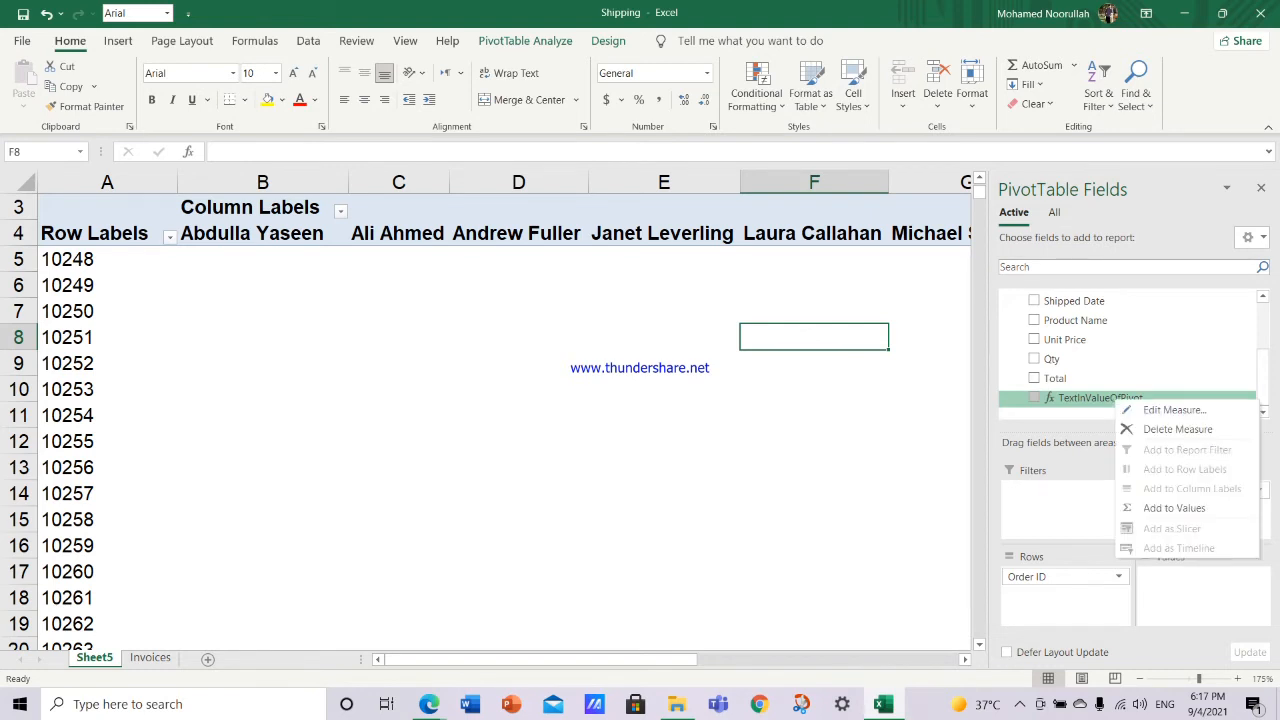
left_click(1174, 410)
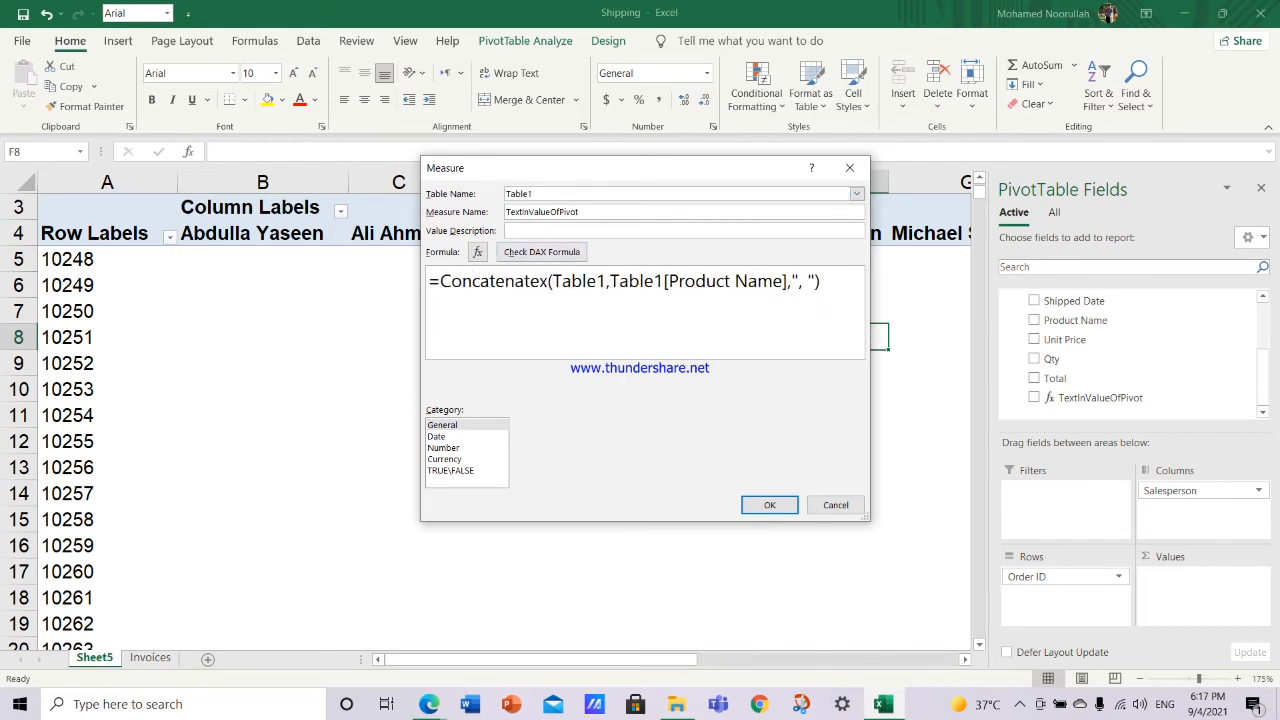
left_click(836, 504)
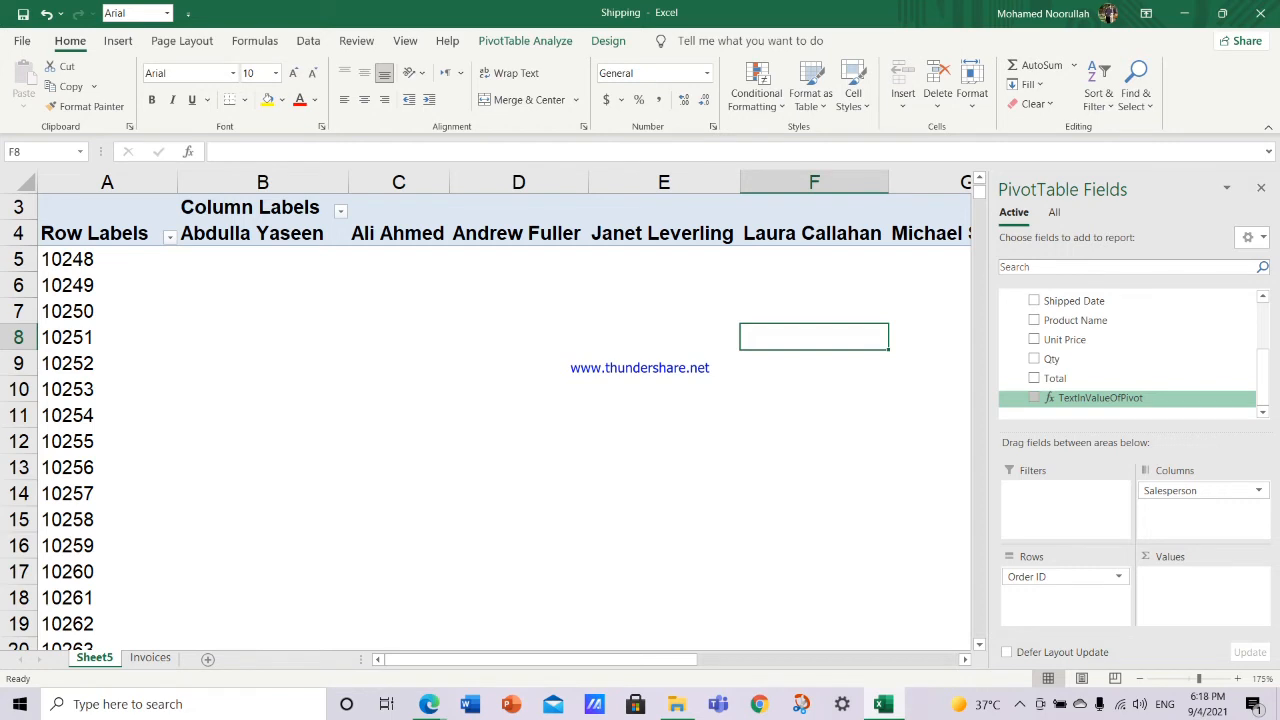
Step: Add the TextInValueOfPivot measure to the pivot's Values area so orders show product names
left_click(1034, 396)
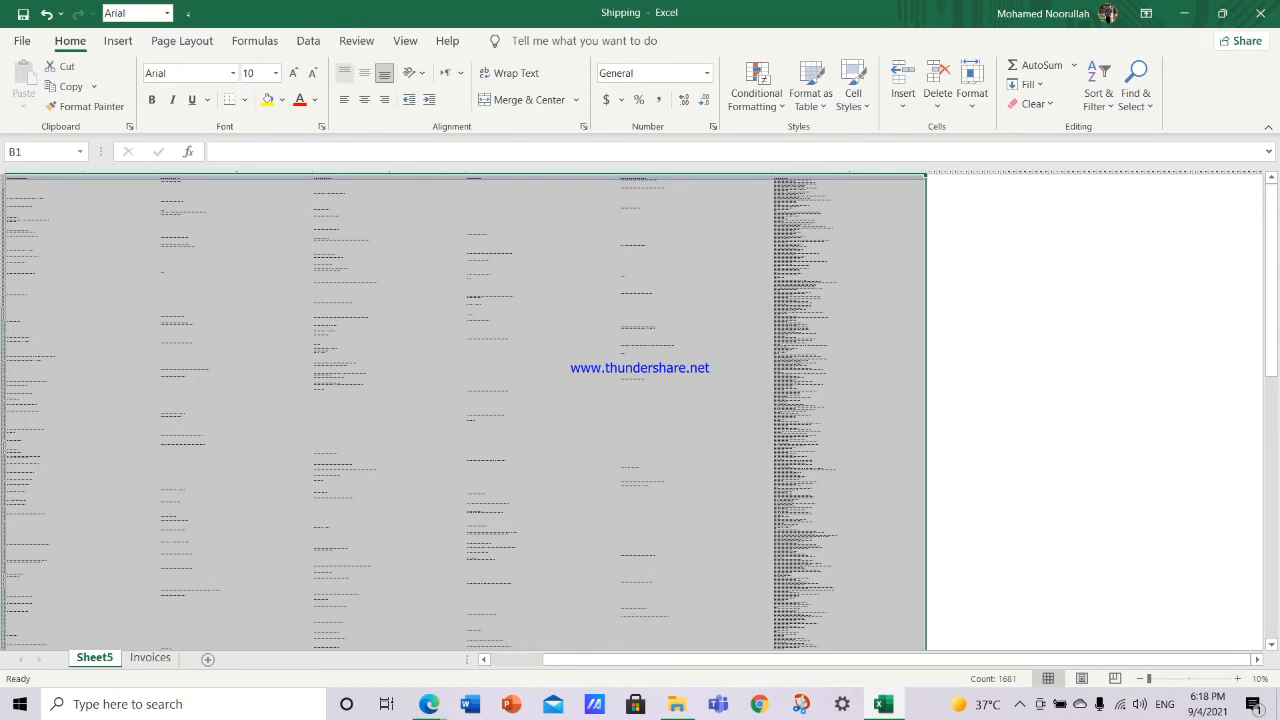
Step: From the Design ribbon, turn off grand totals for rows and columns and choose a report layout for the pivot
left_click(236, 268)
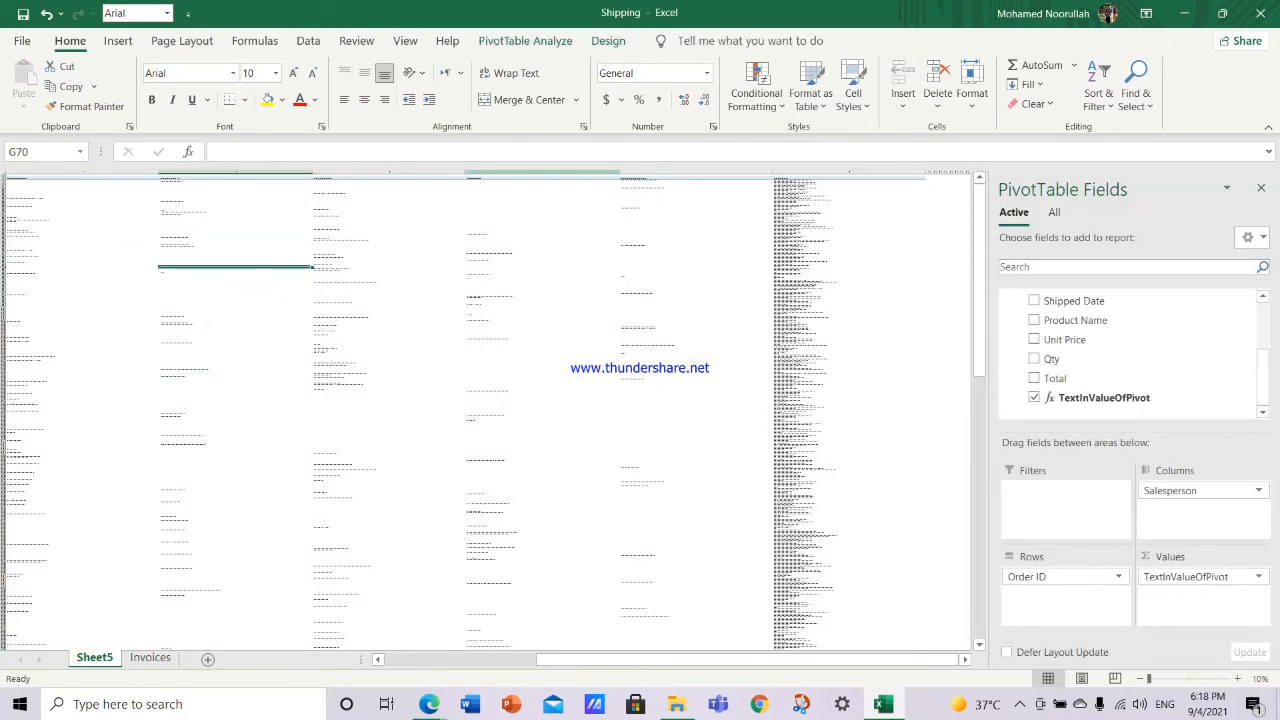
left_click(608, 40)
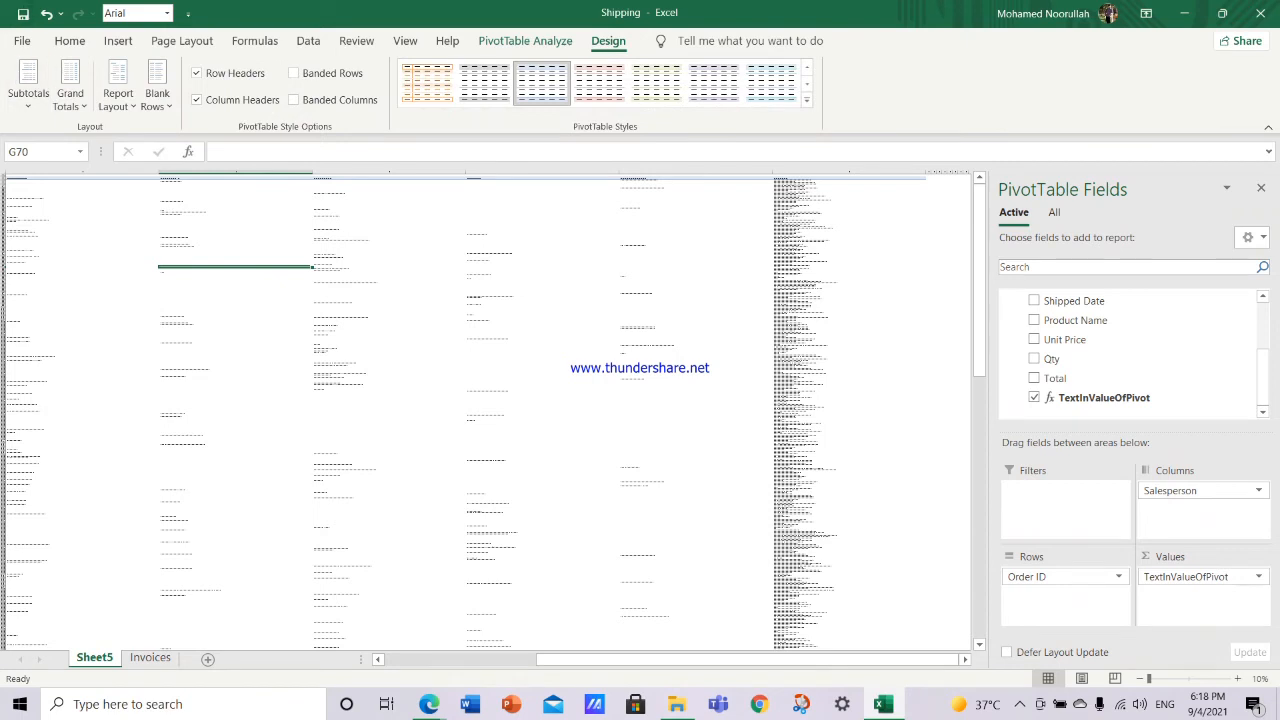
left_click(68, 84)
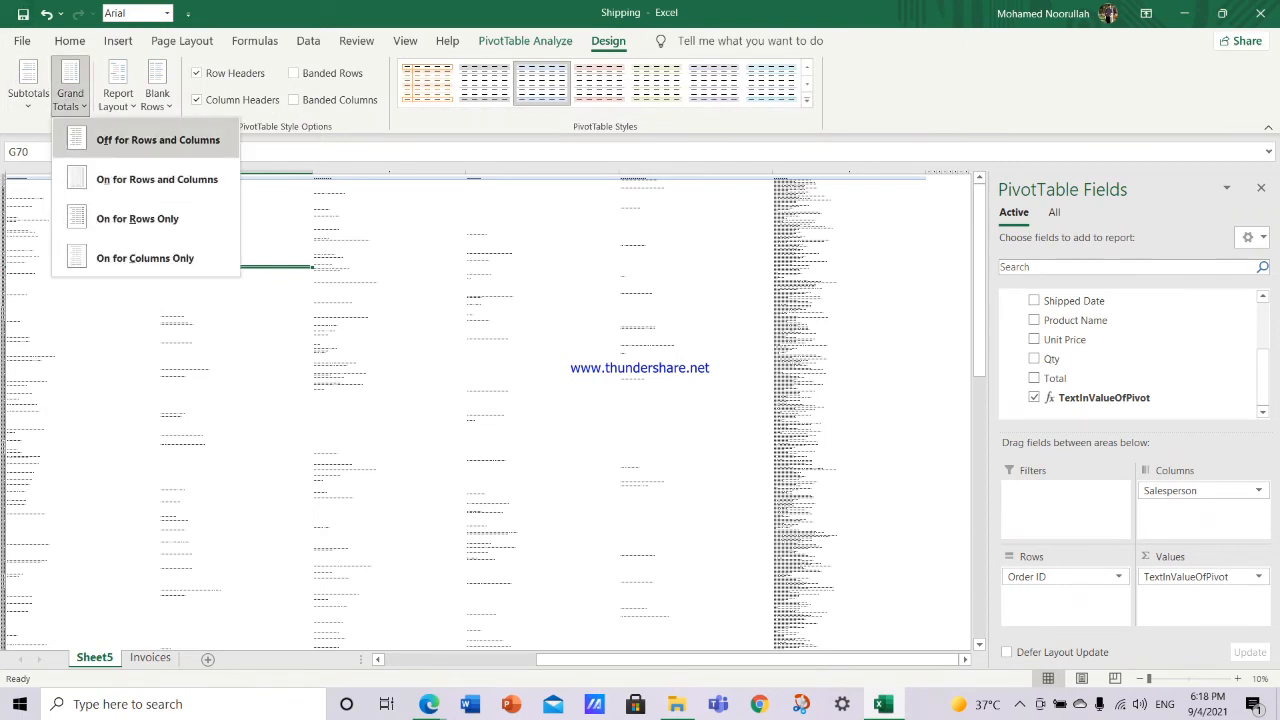
left_click(116, 84)
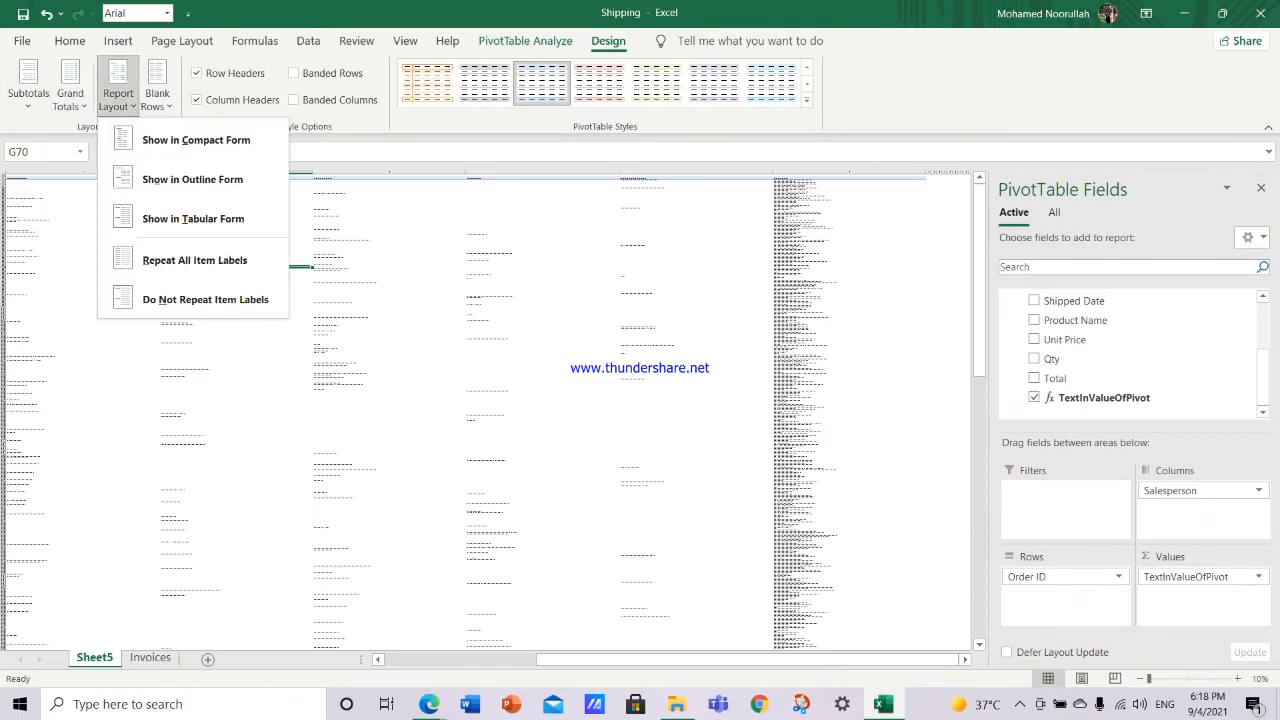
left_click(70, 84)
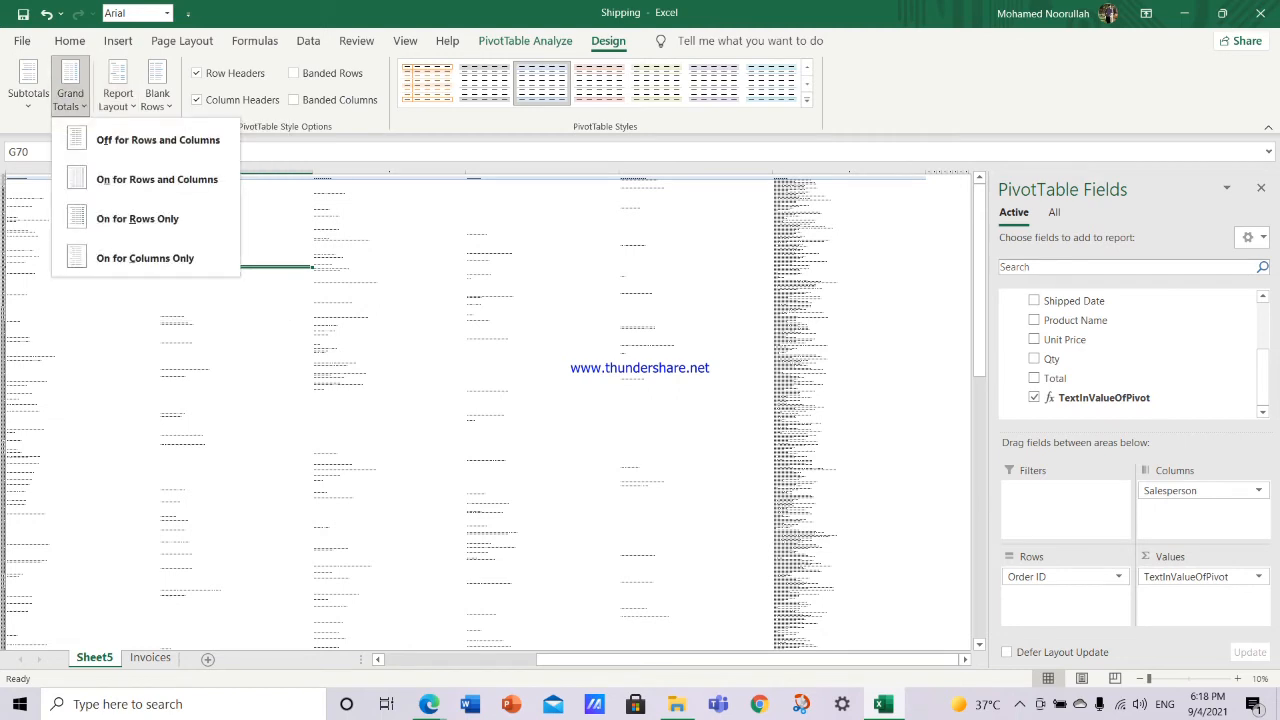
mouse_move(156, 140)
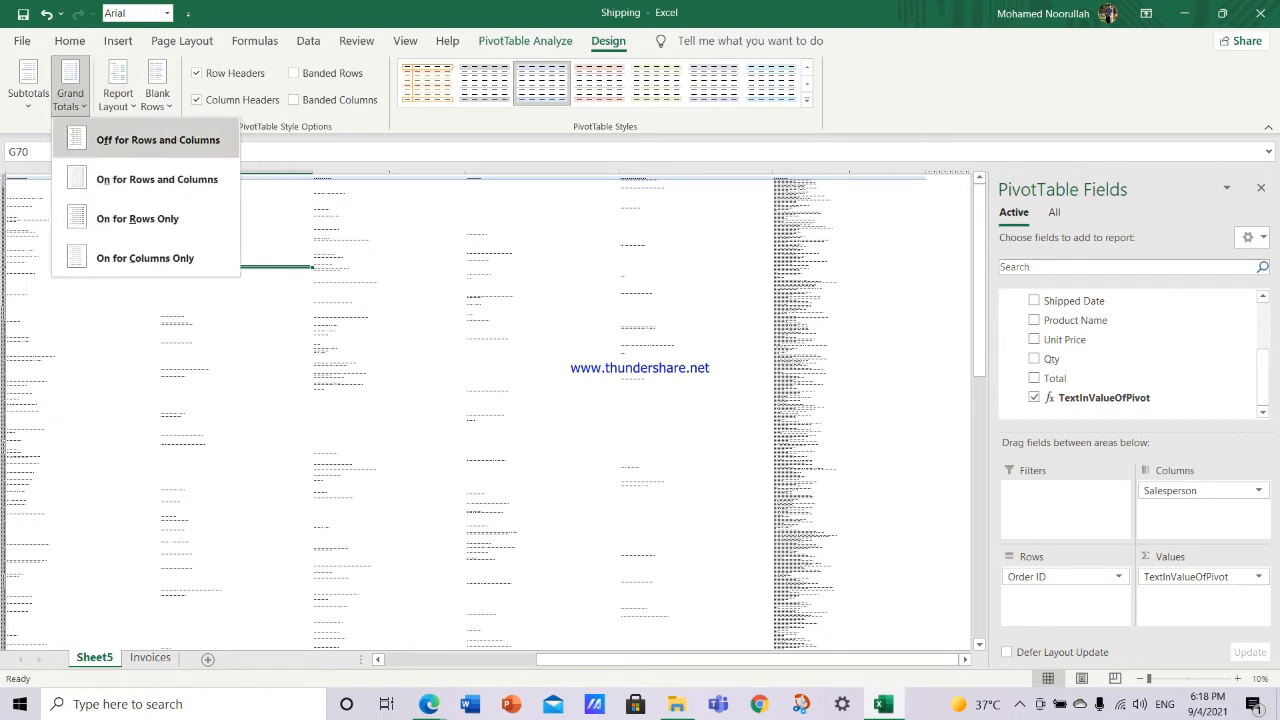
left_click(116, 84)
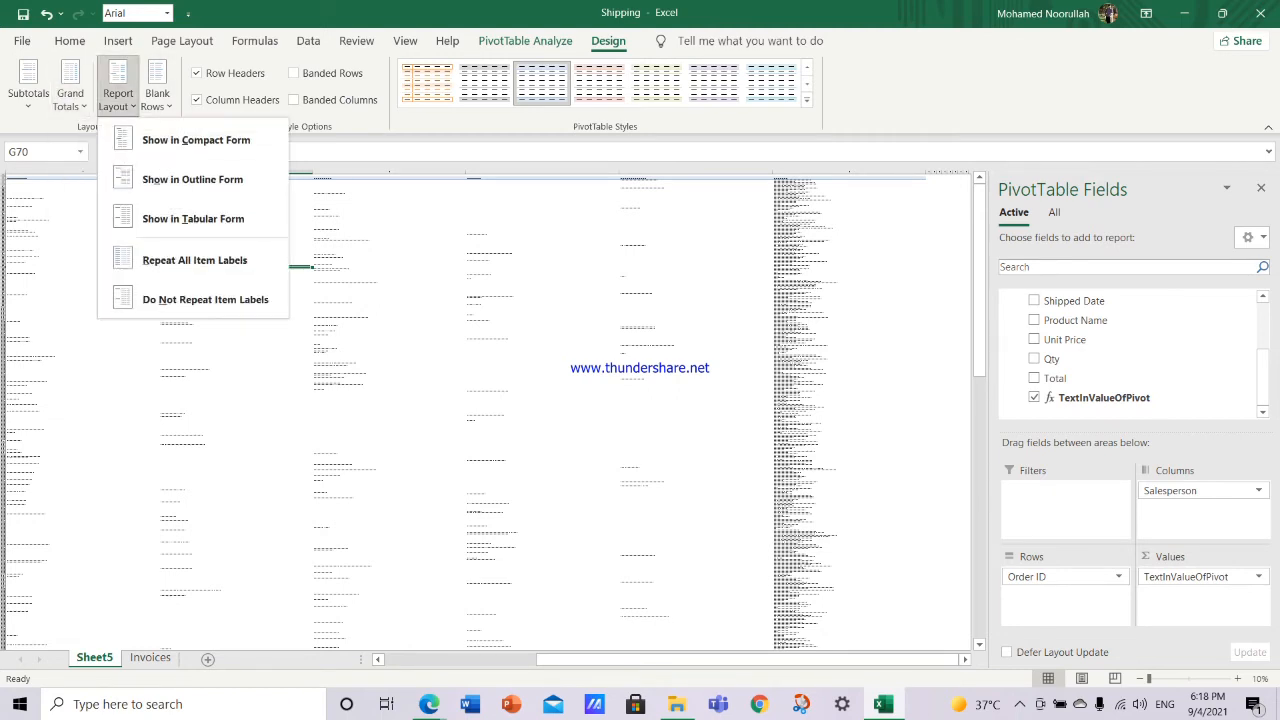
left_click(68, 84)
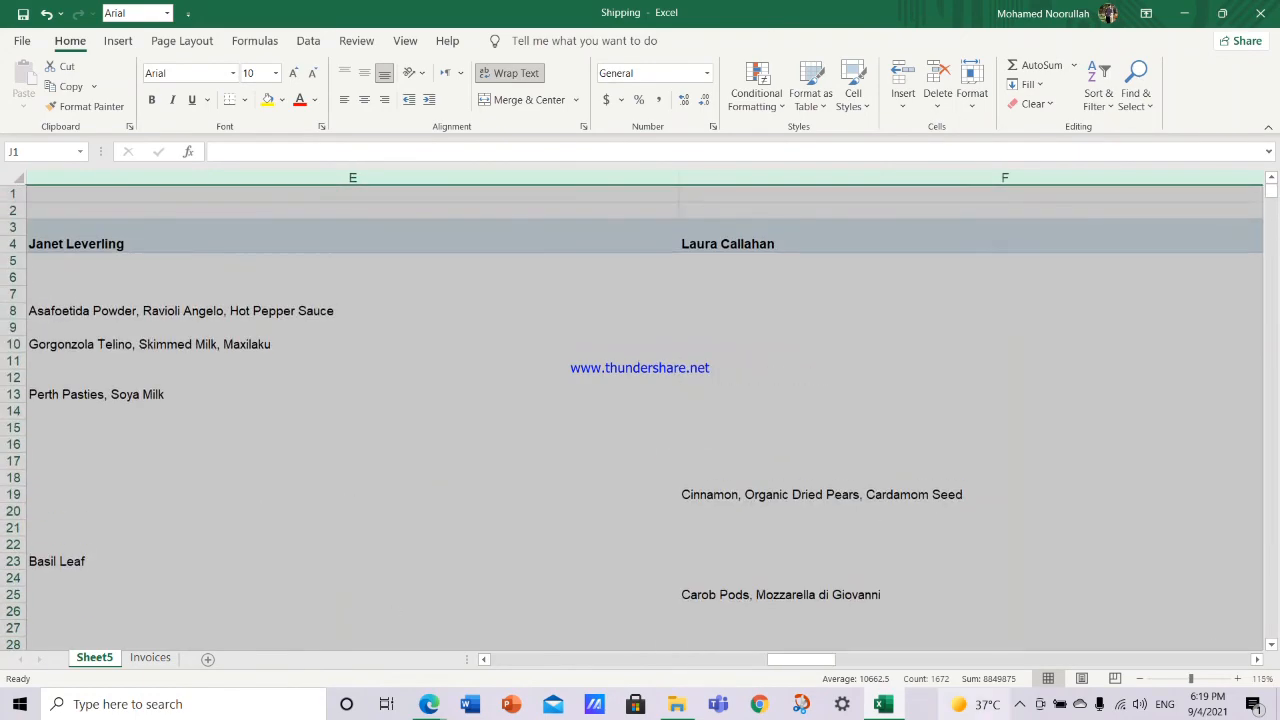
scroll("left", 3)
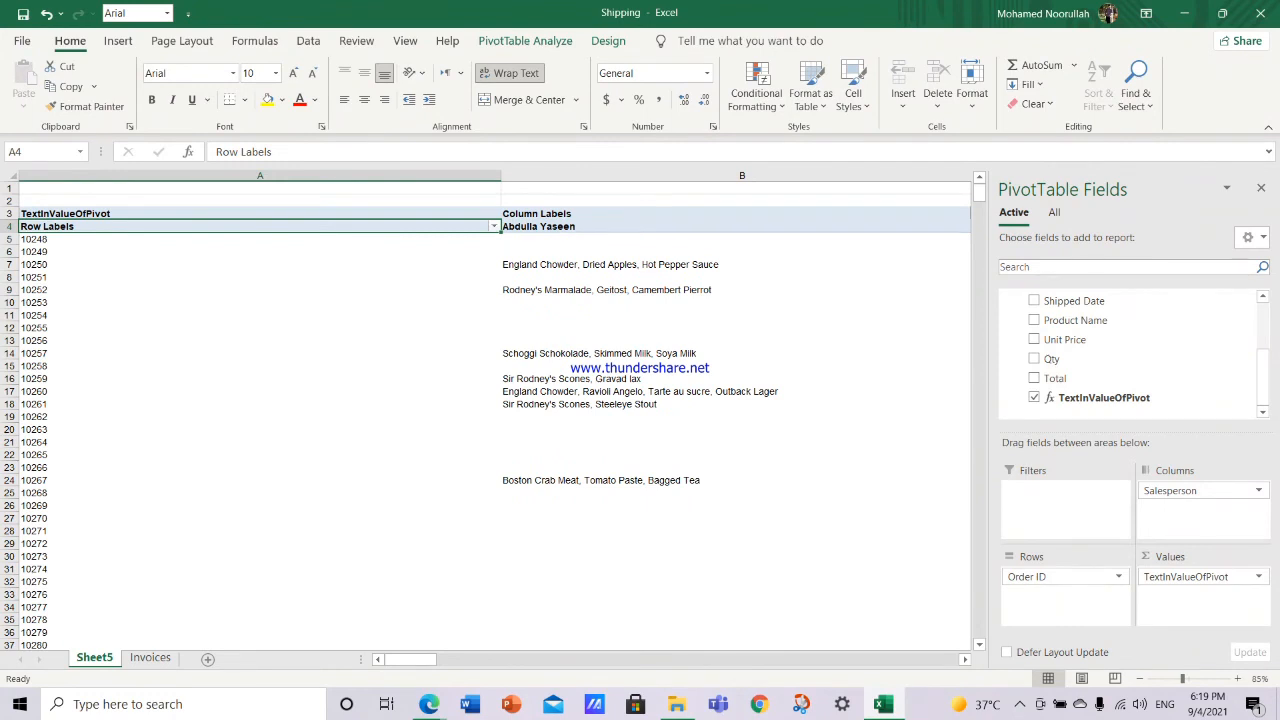
left_click(34, 264)
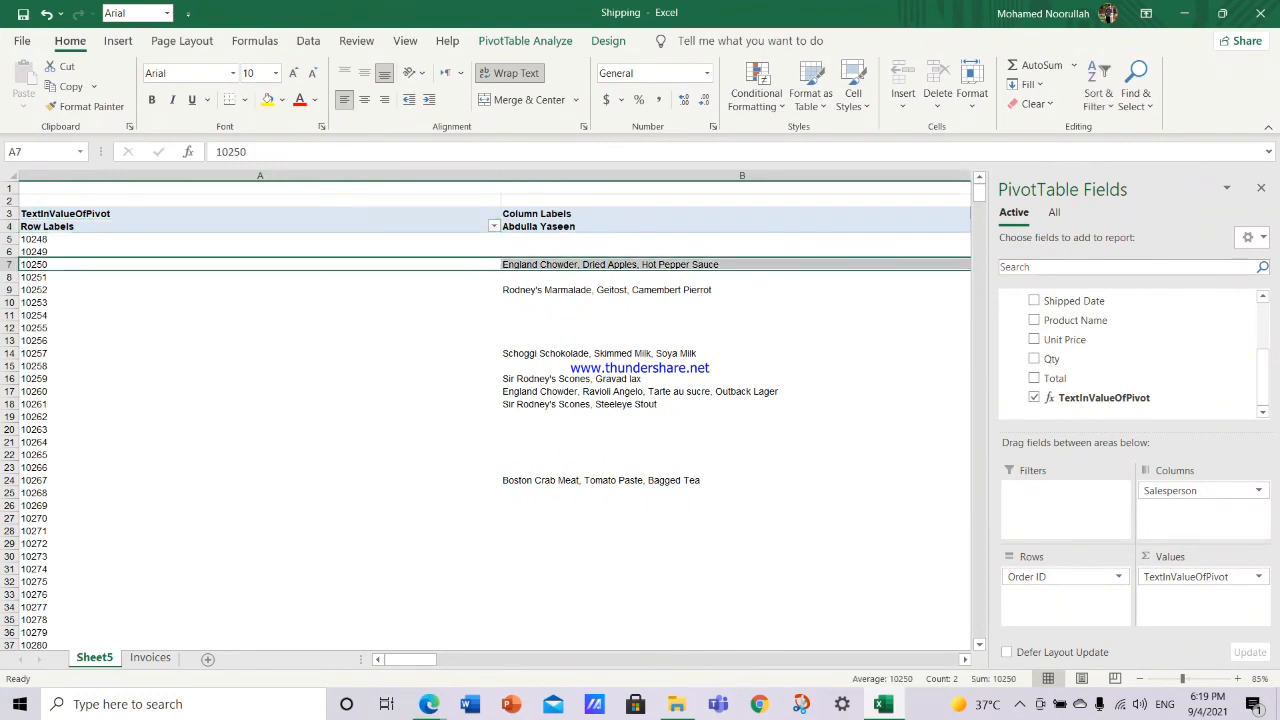
left_click(736, 264)
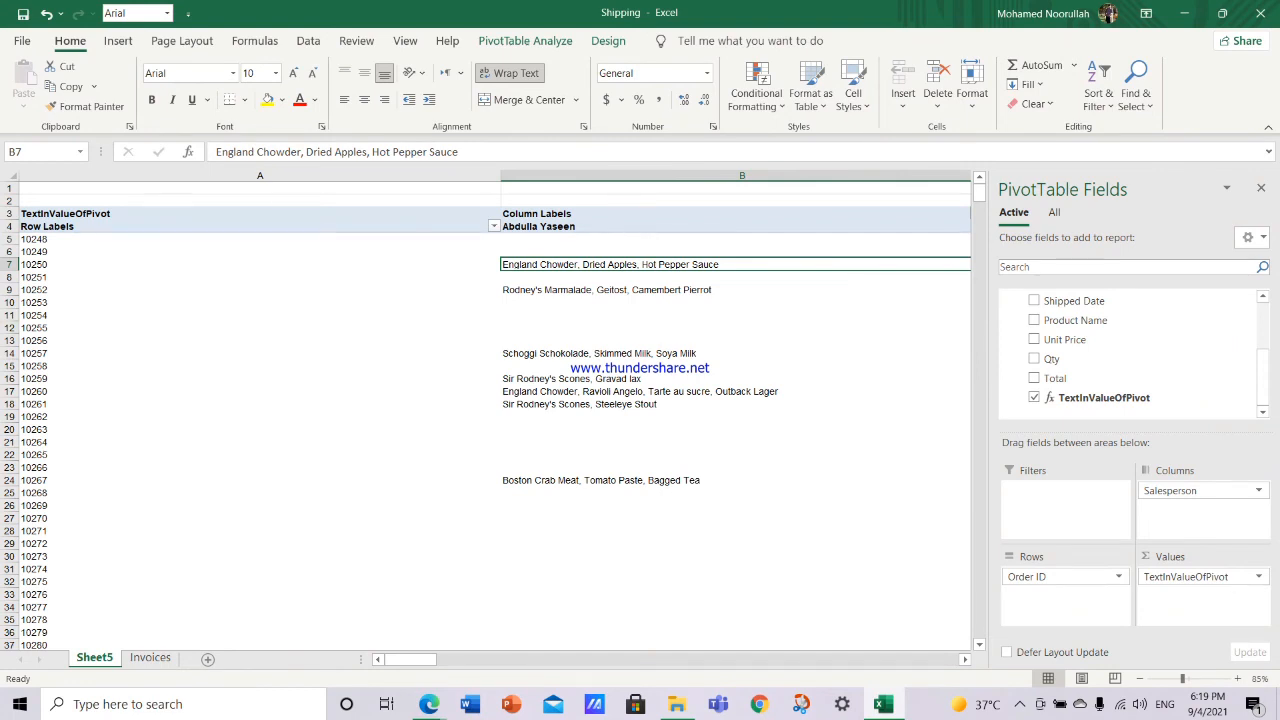
left_click(736, 404)
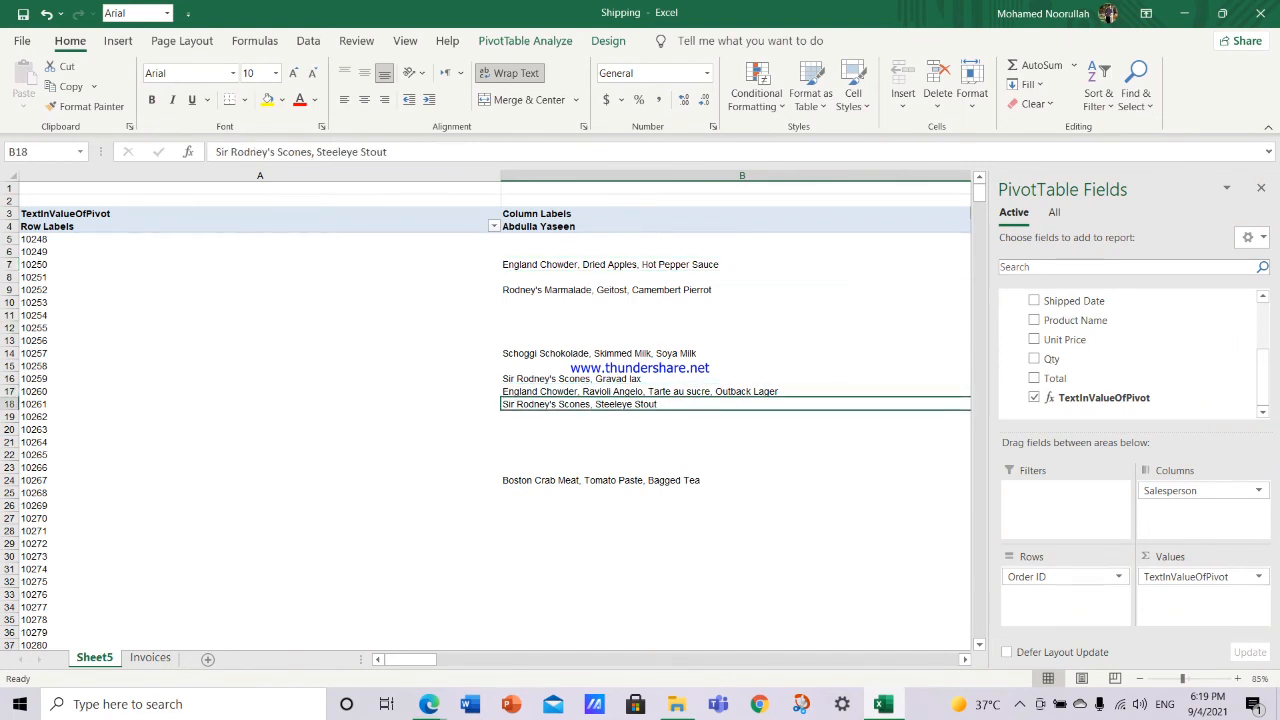
left_click(736, 390)
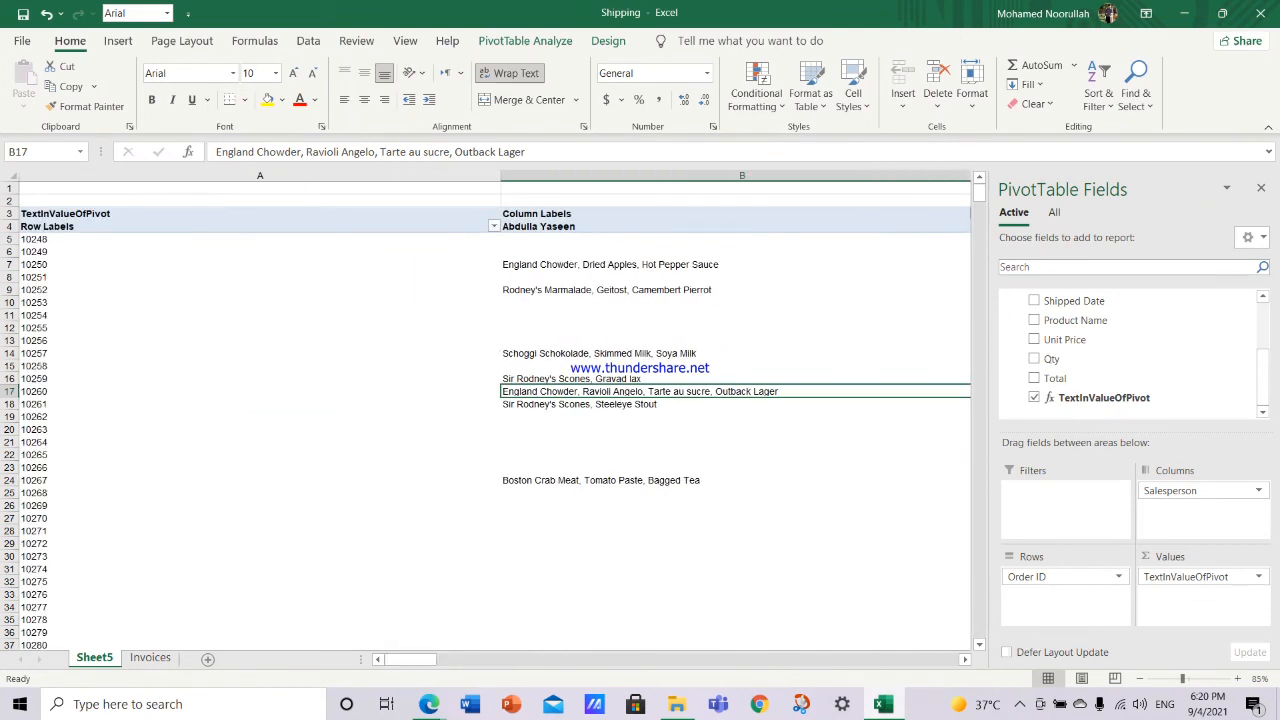
scroll("right", 3)
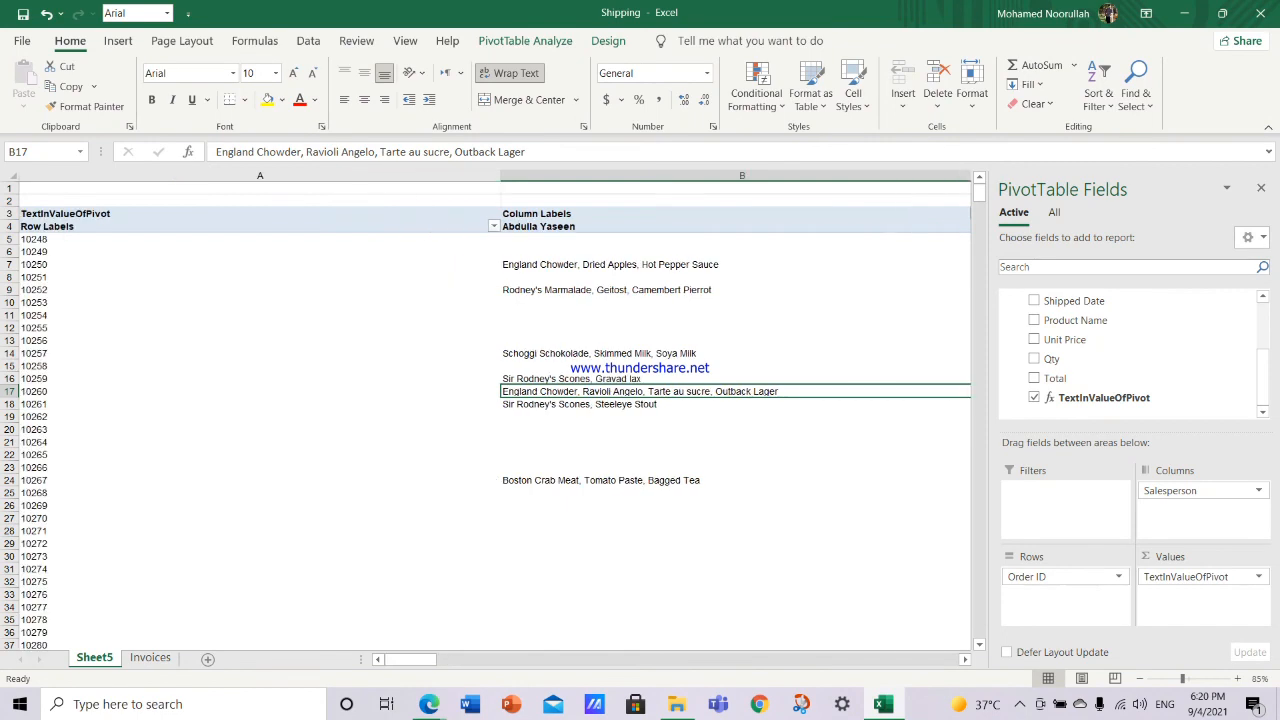
scroll("right", 3)
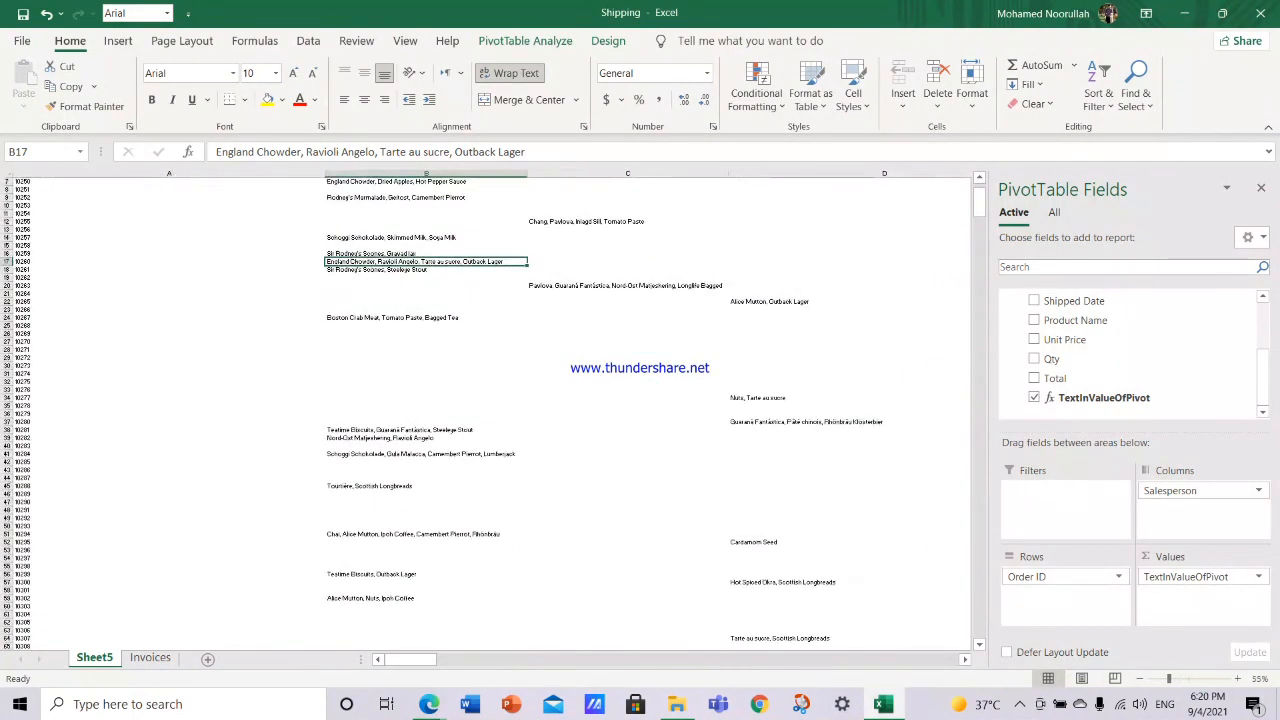
scroll("up", 3)
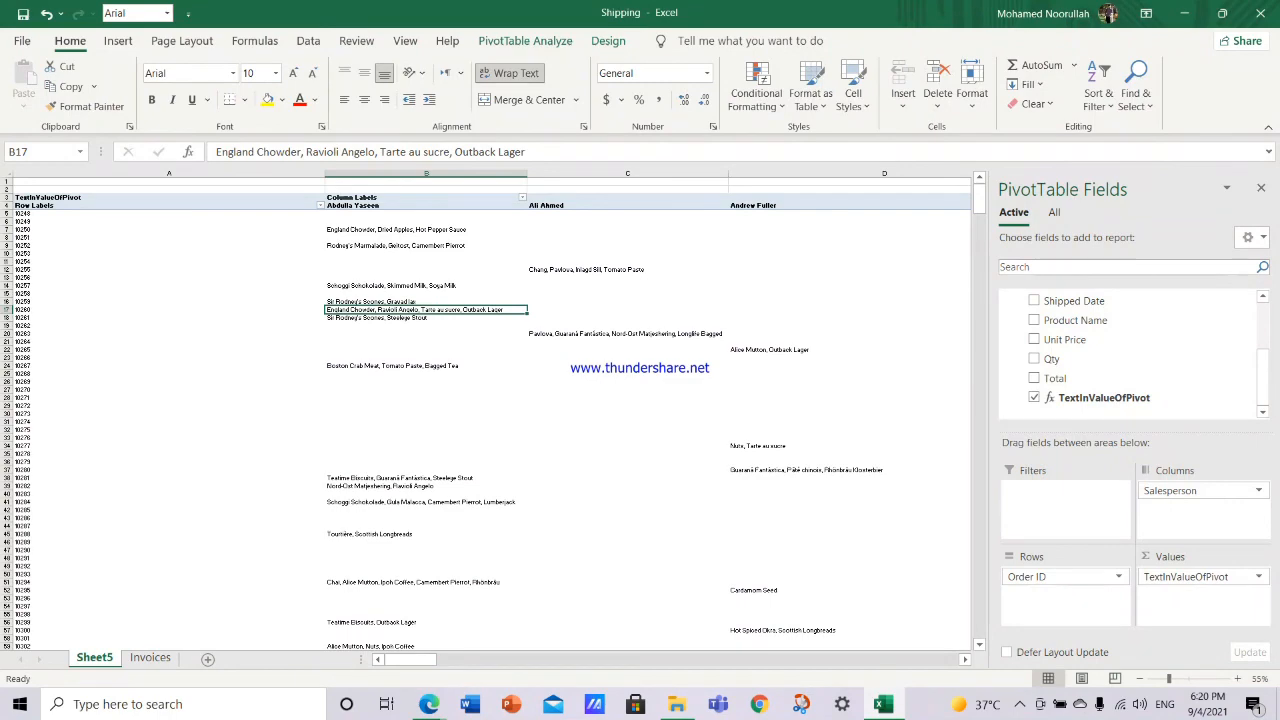
scroll("right", 3)
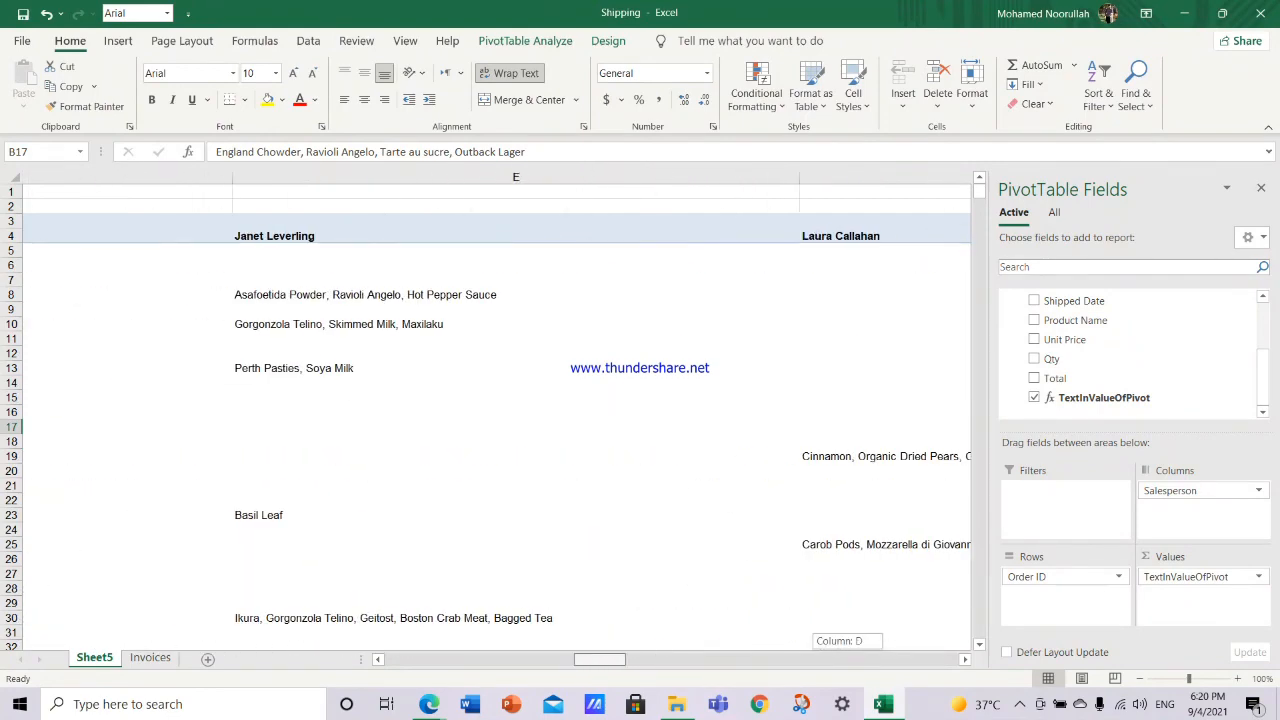
scroll("left", 3)
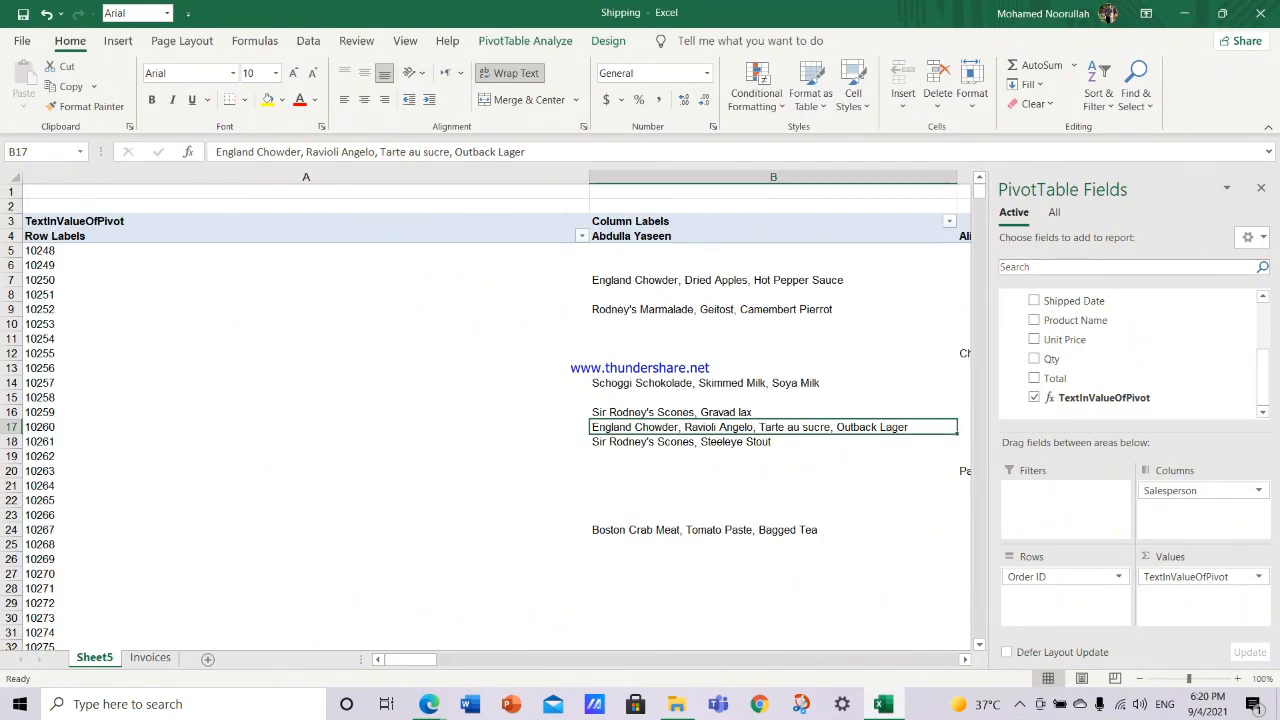
scroll("down", 3)
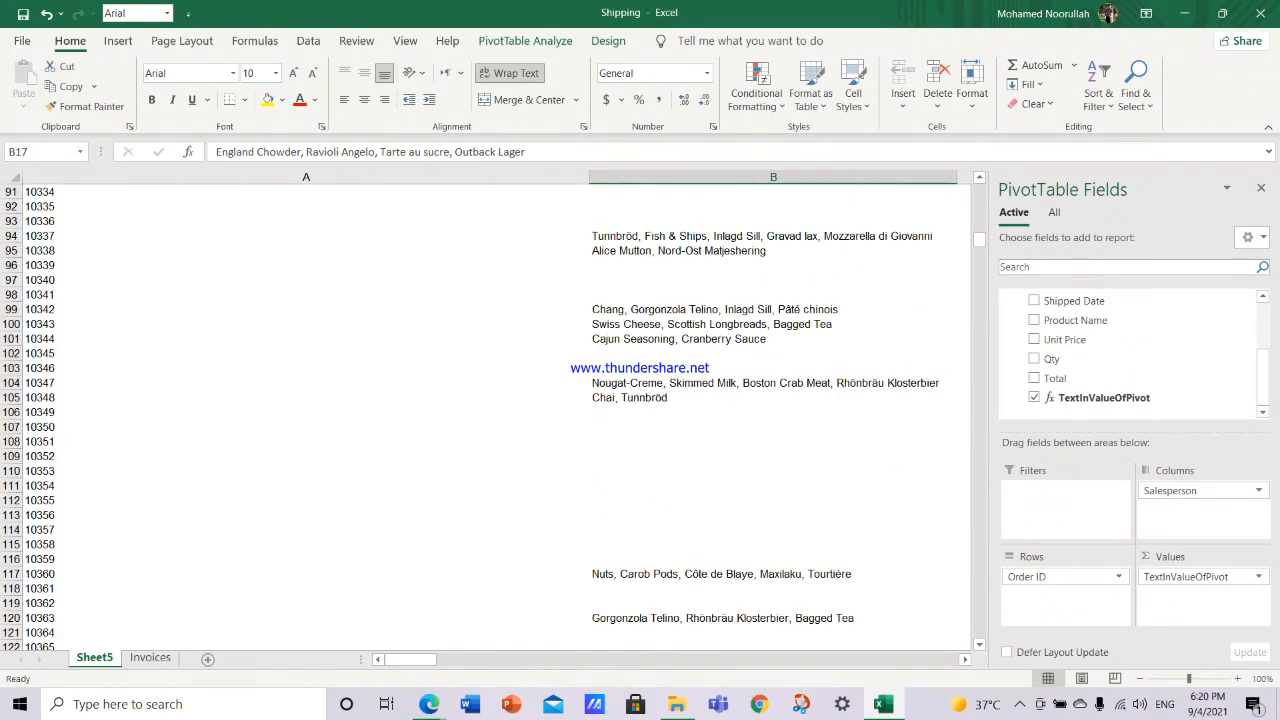
scroll("down", 3)
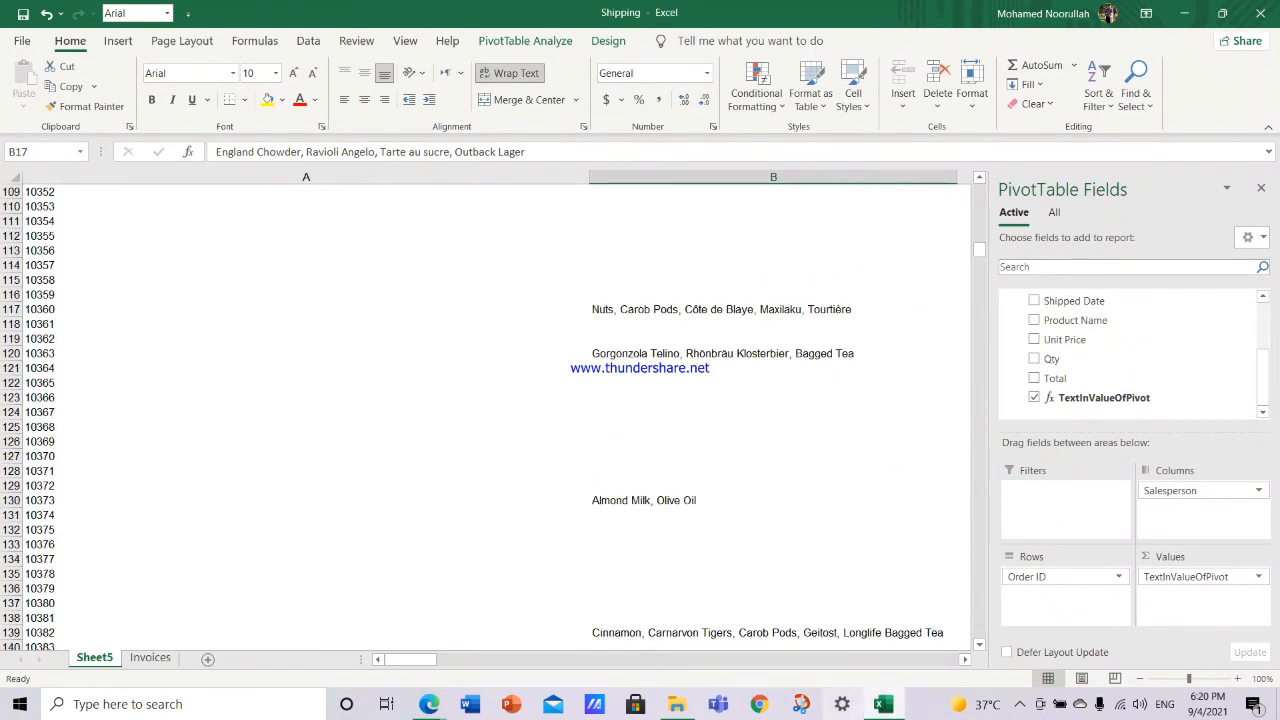